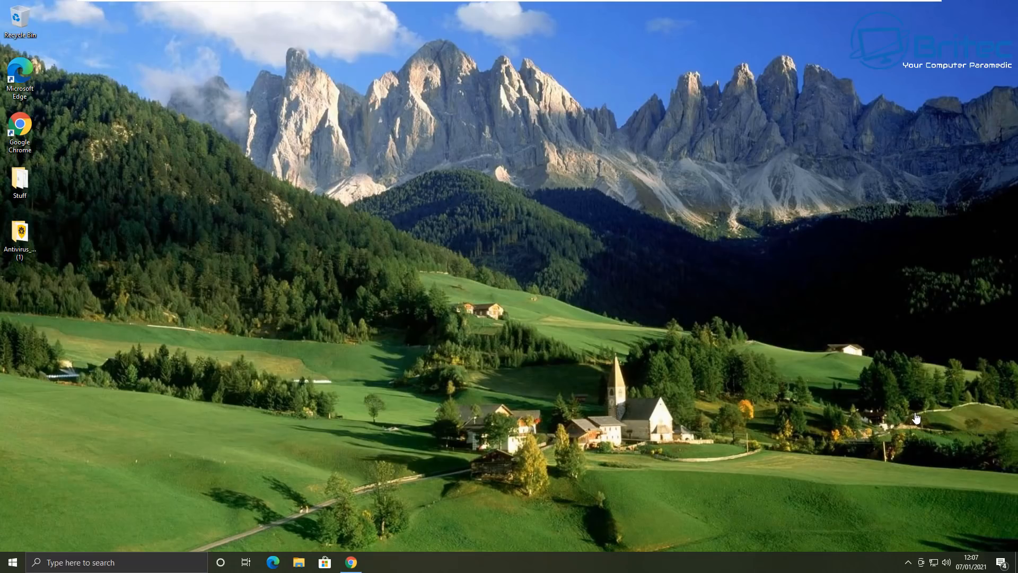
mouse_move(904, 419)
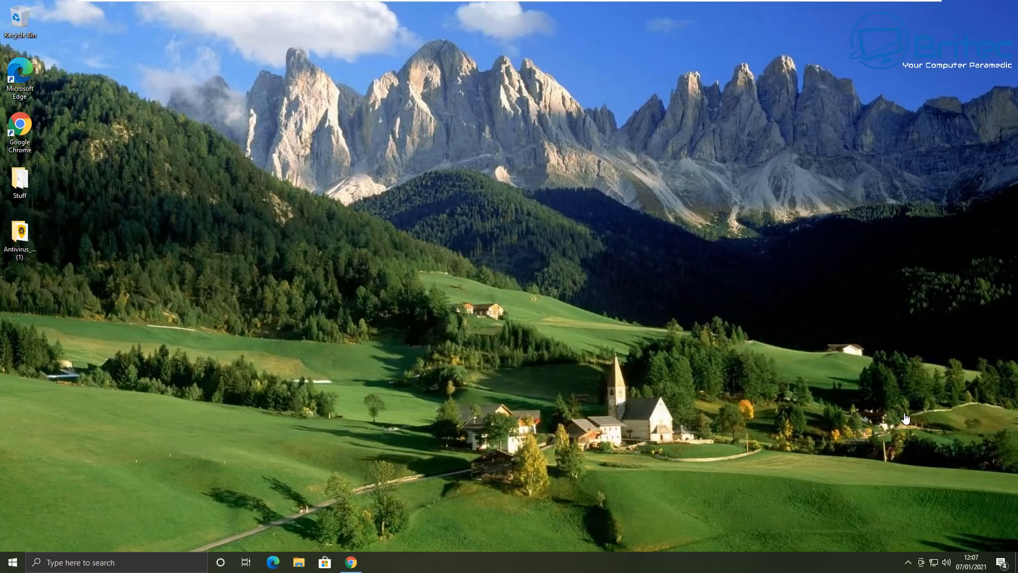
- Launch Google Chrome from the desktop to reach chocolatey.org
left_click(719, 507)
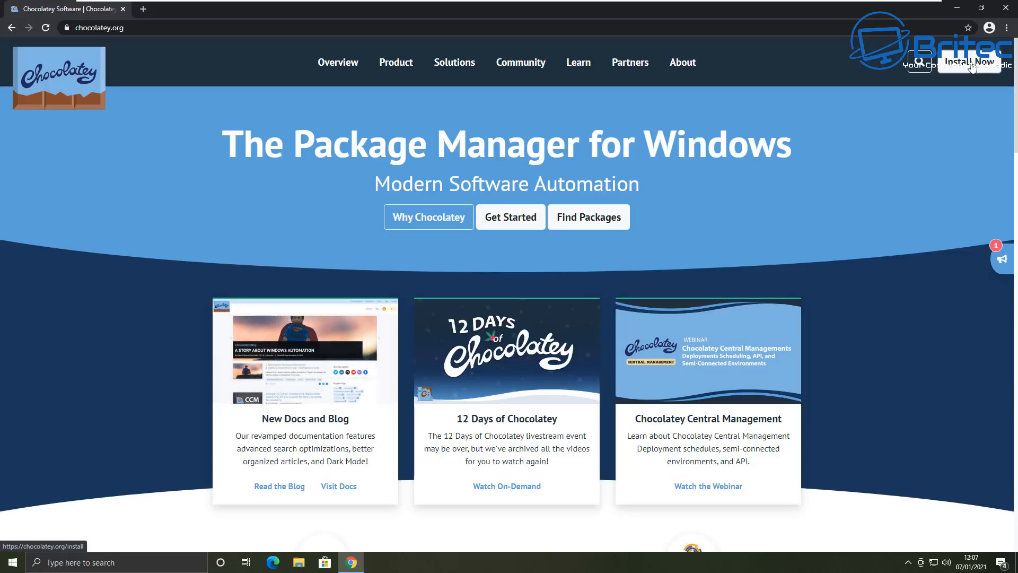
- Go to Install Now and scroll to the individual PowerShell install command
left_click(968, 63)
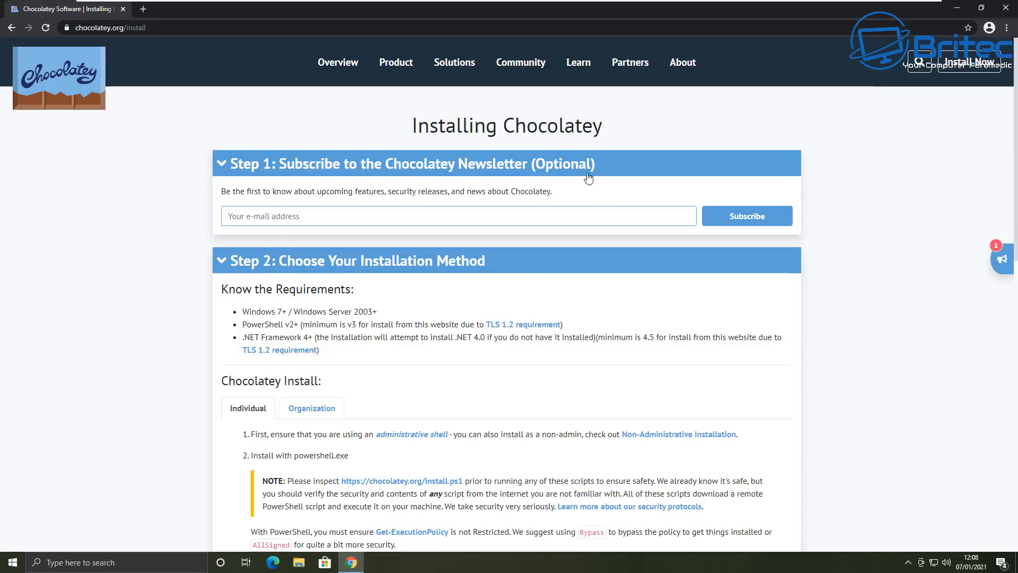
scroll("down", 3)
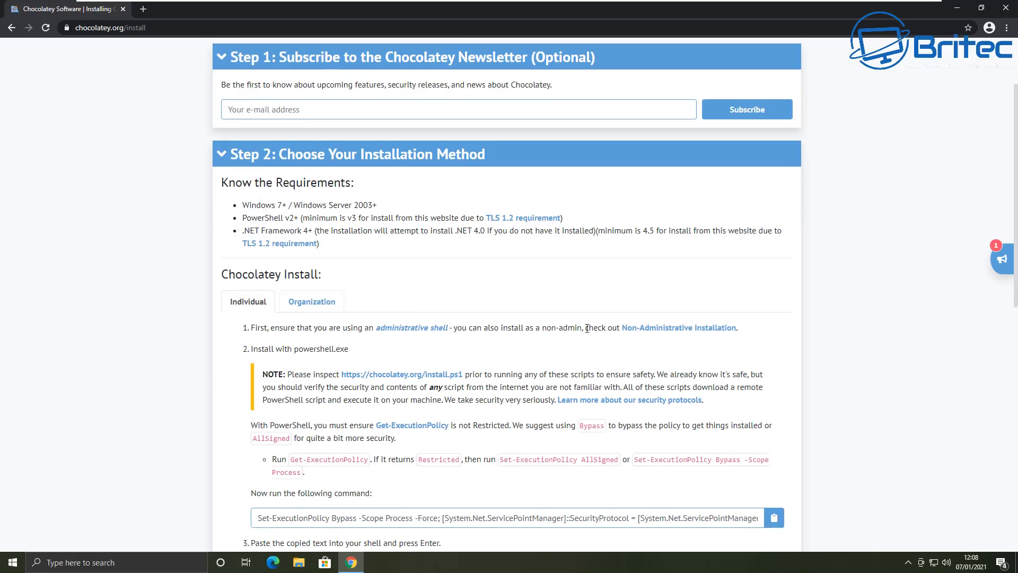
scroll("down", 3)
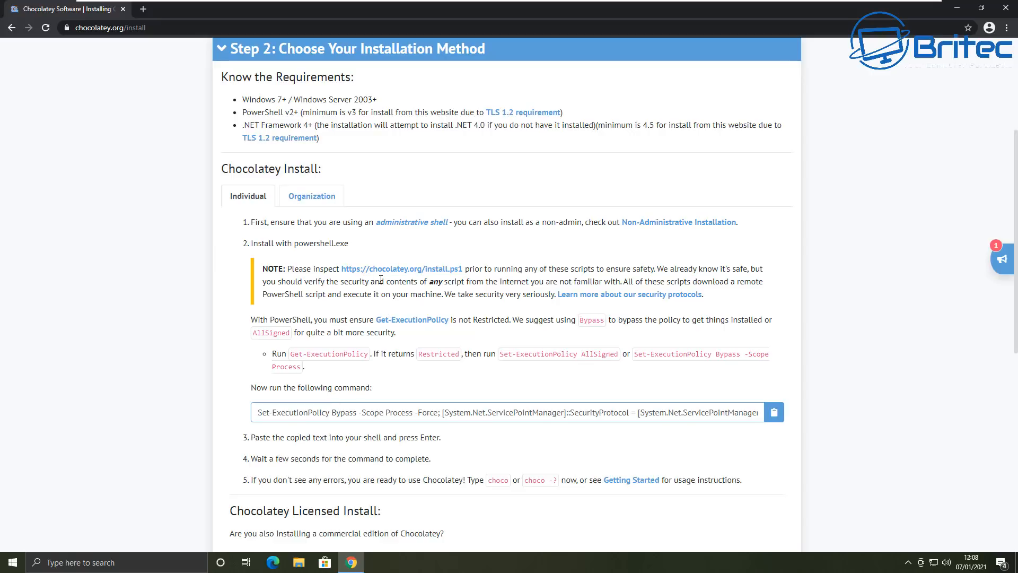
mouse_move(727, 421)
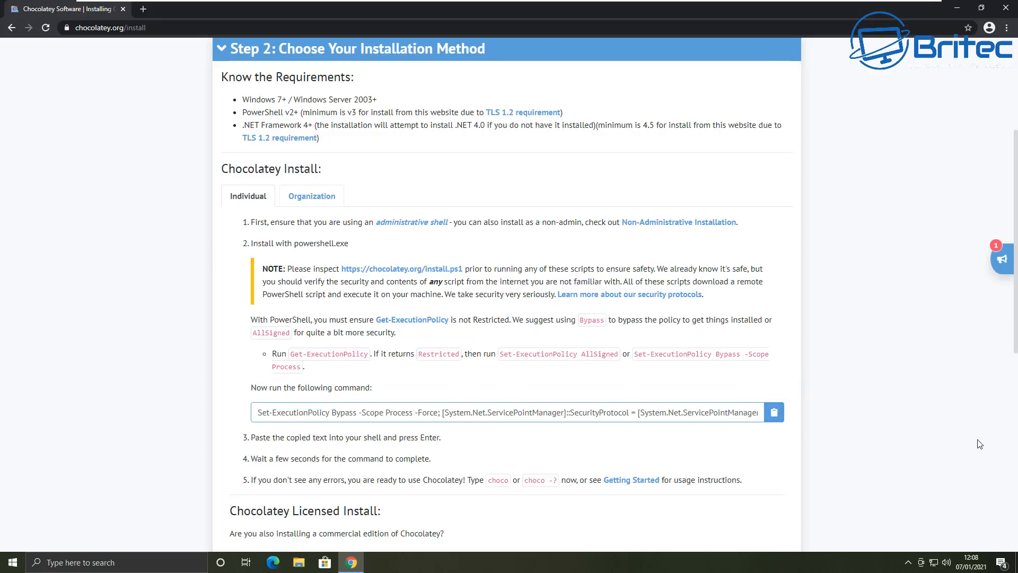
mouse_move(533, 433)
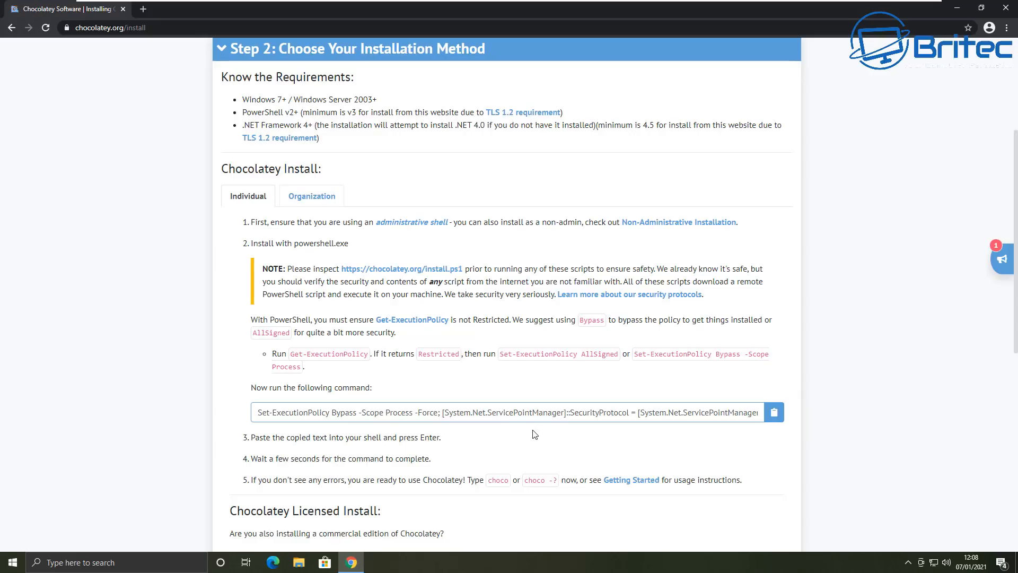
mouse_move(543, 447)
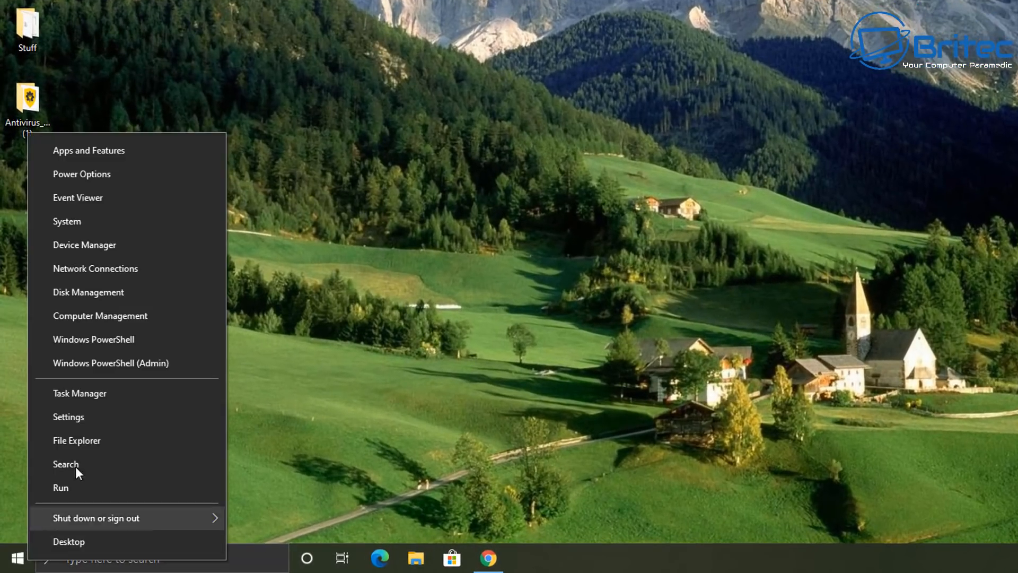
- Run the Set-ExecutionPolicy Chocolatey install command in an administrator PowerShell
left_click(645, 328)
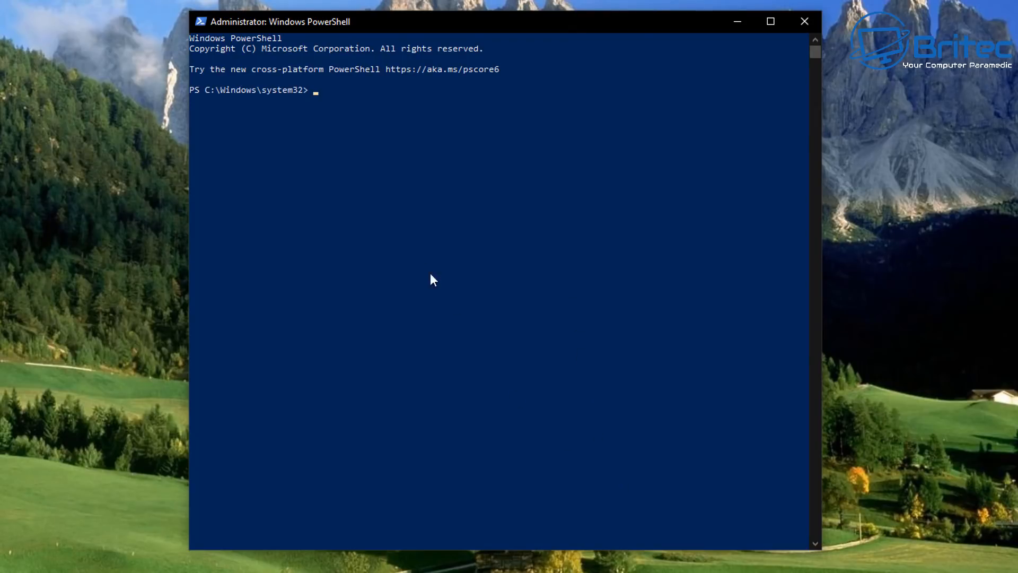
type("Set-Execut")
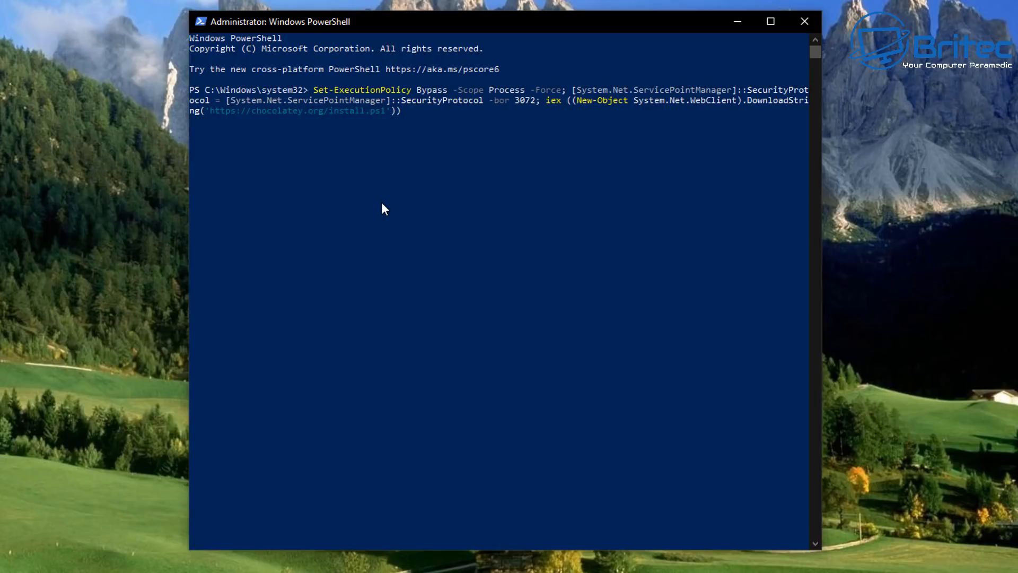
key("enter")
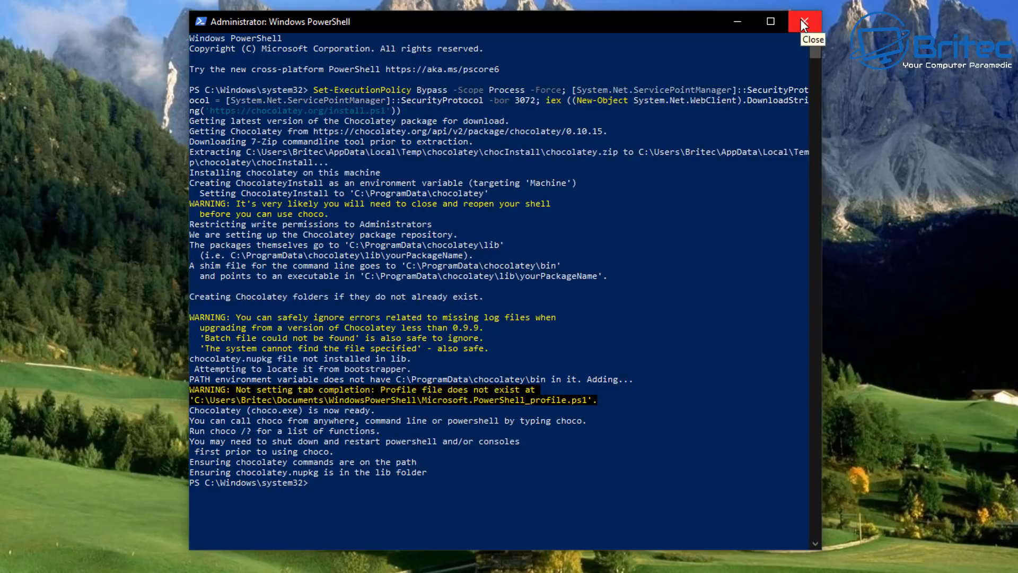
mouse_move(783, 38)
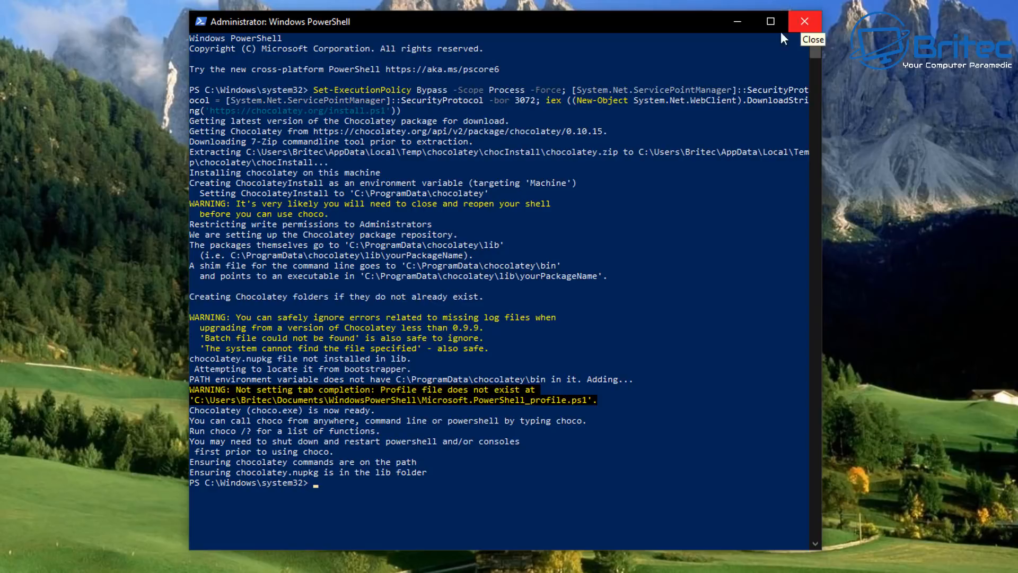
mouse_move(487, 203)
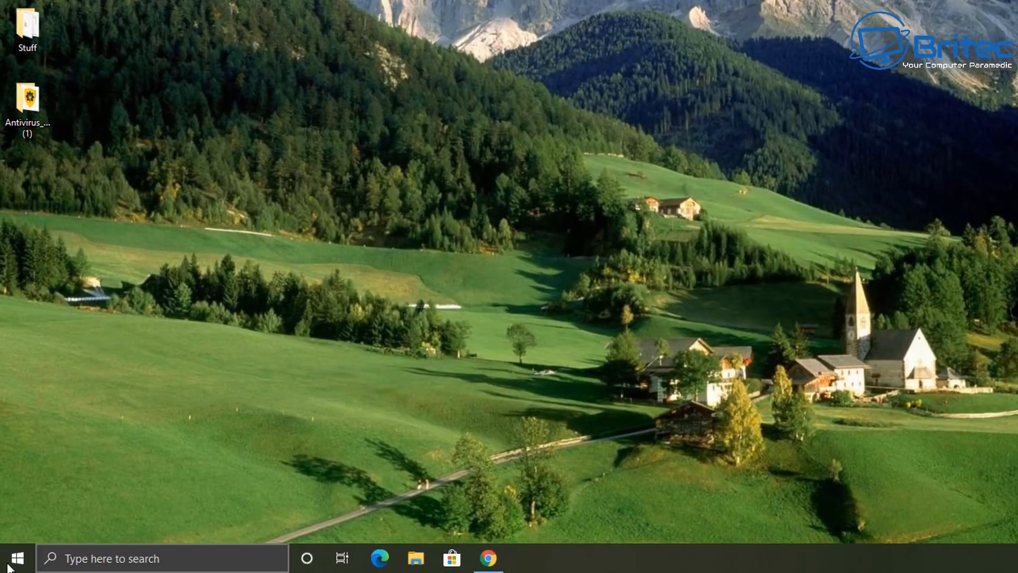
- Start a fresh administrator PowerShell via the Start context menu, approving the UAC prompt
right_click(13, 557)
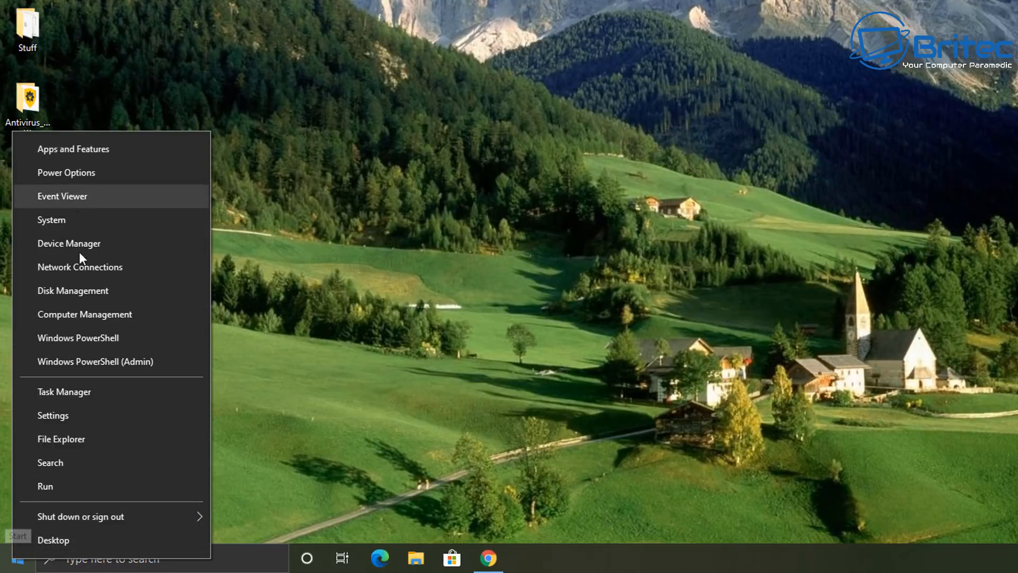
left_click(94, 361)
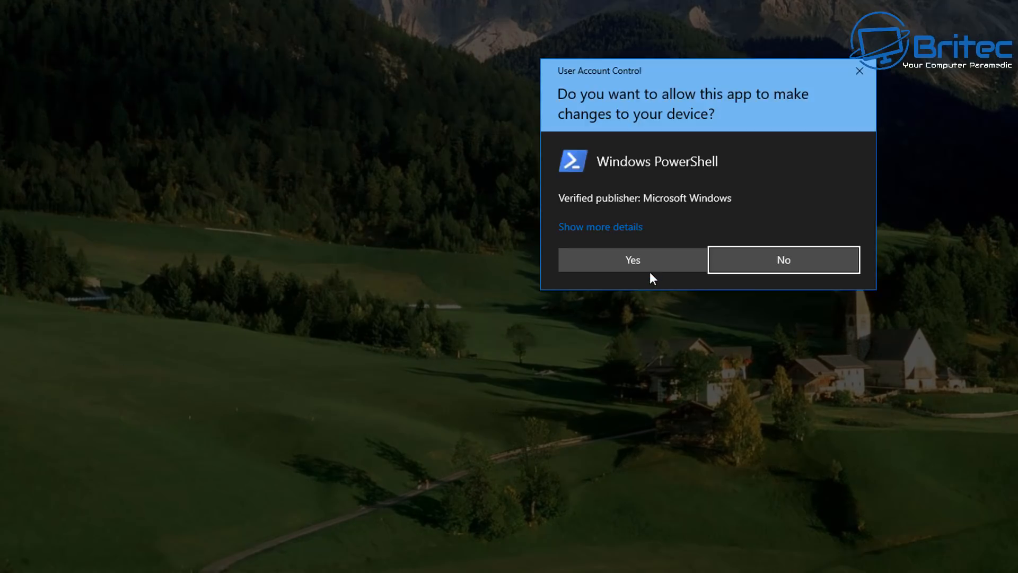
left_click(631, 259)
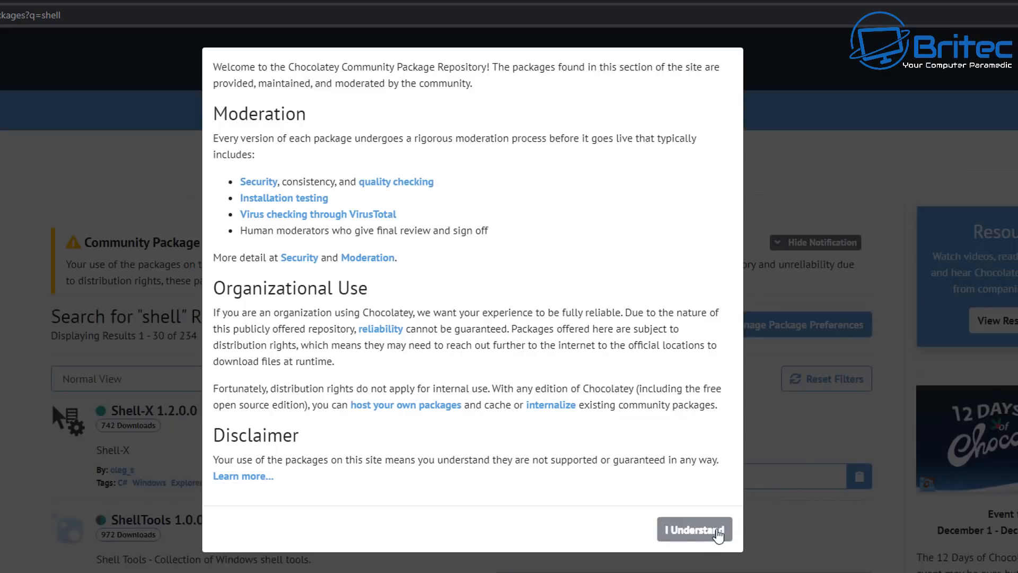
- Acknowledge the community repository notice and scroll to the Open-Shell package's choco command
left_click(693, 529)
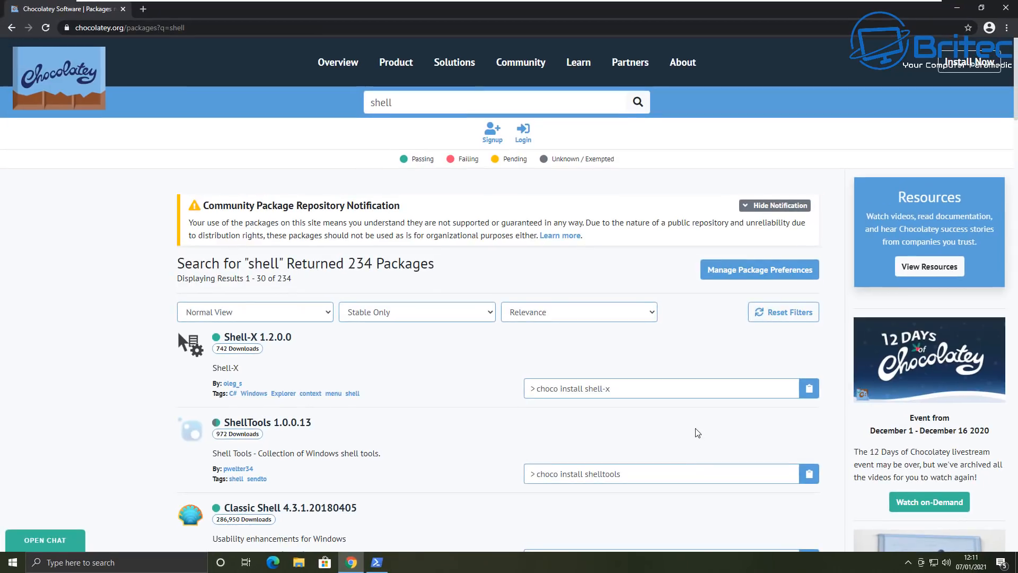
mouse_move(526, 380)
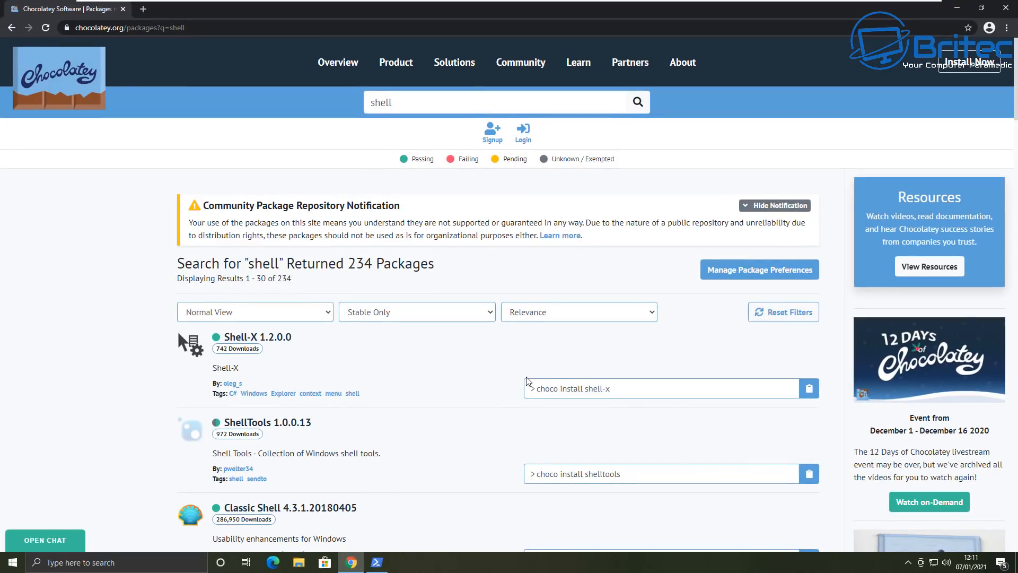
scroll("down", 3)
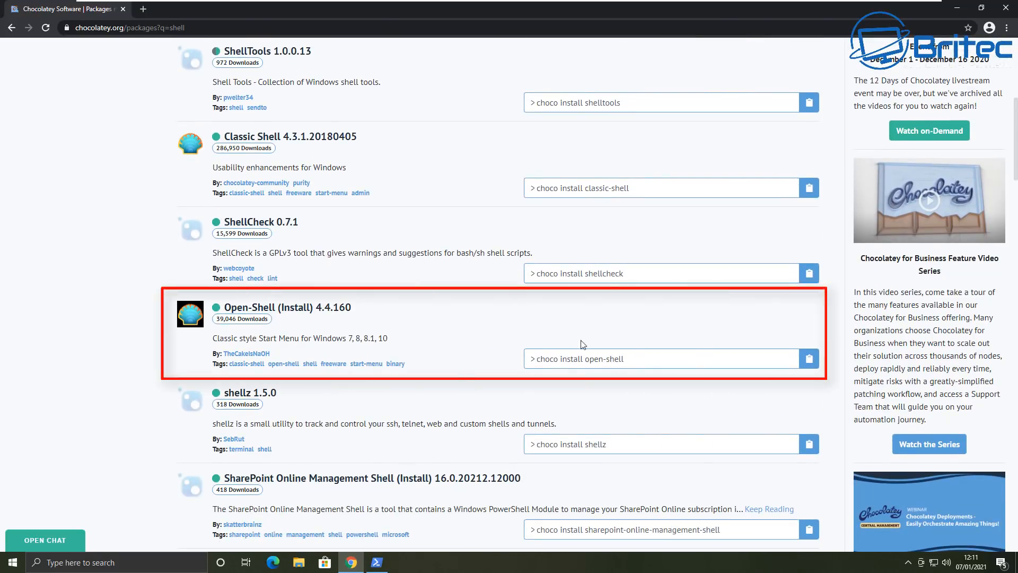
scroll("down", 3)
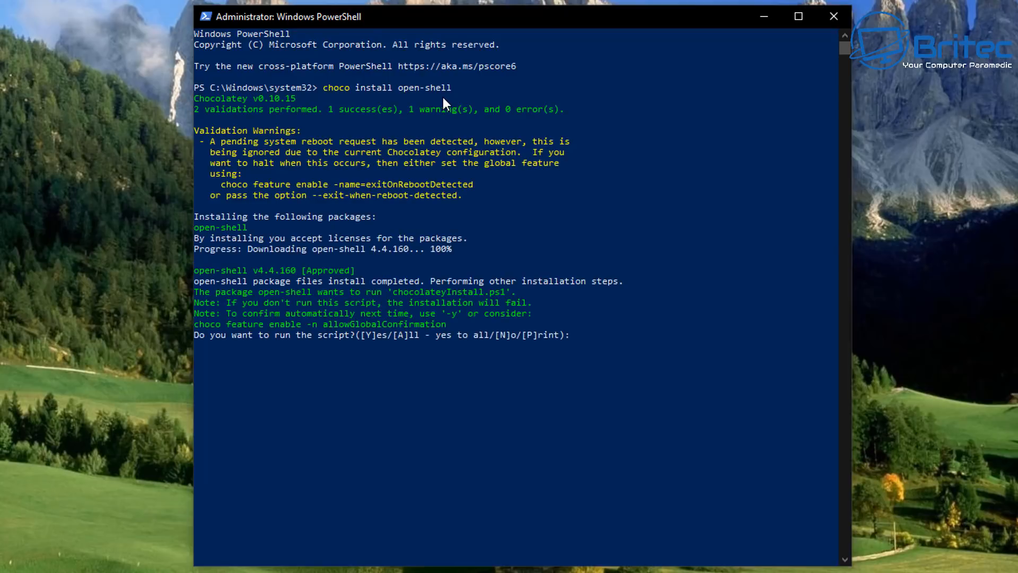
mouse_move(266, 359)
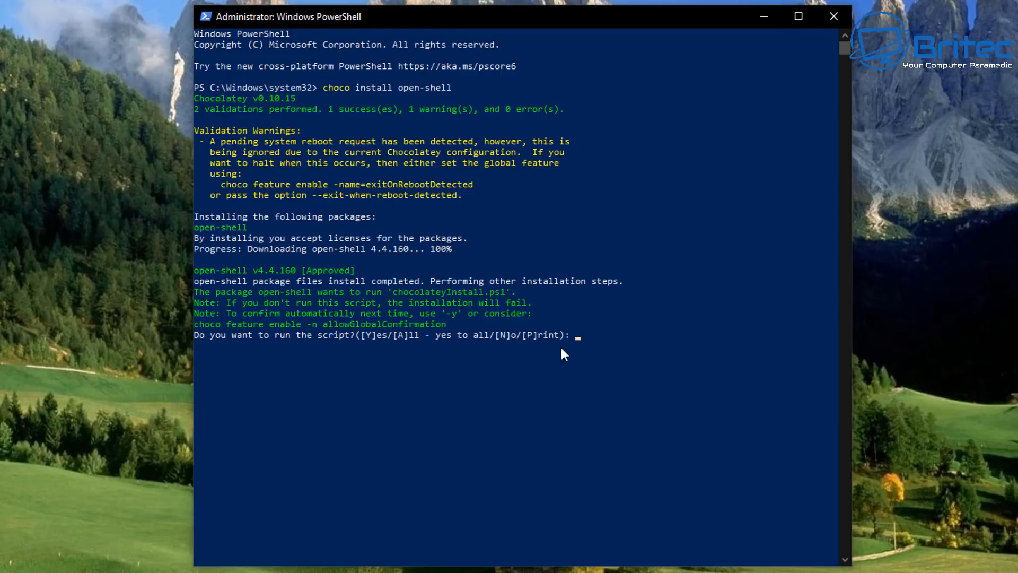
- Answer y to approve the open-shell install script, then close the PowerShell window
type("y")
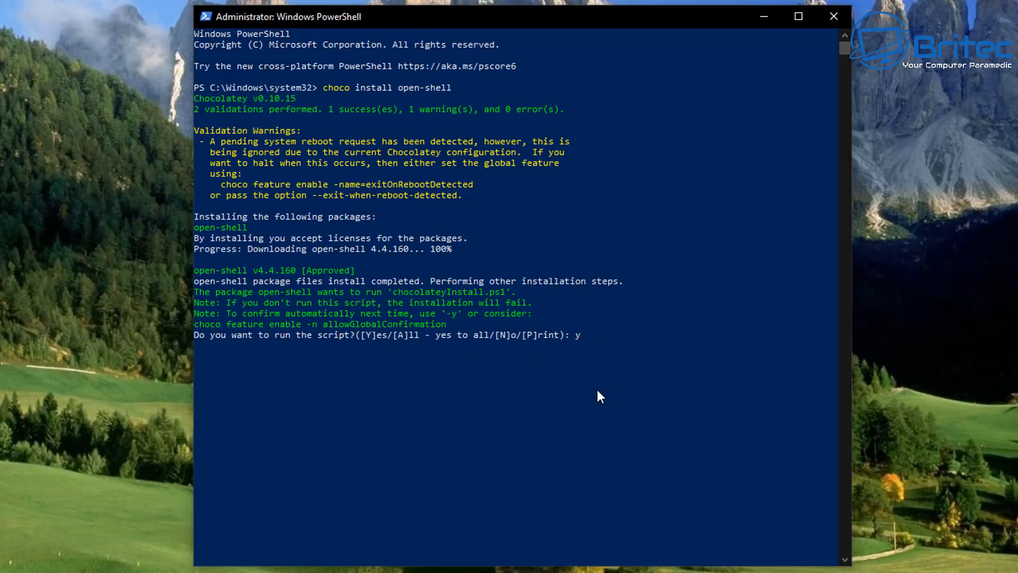
mouse_move(591, 392)
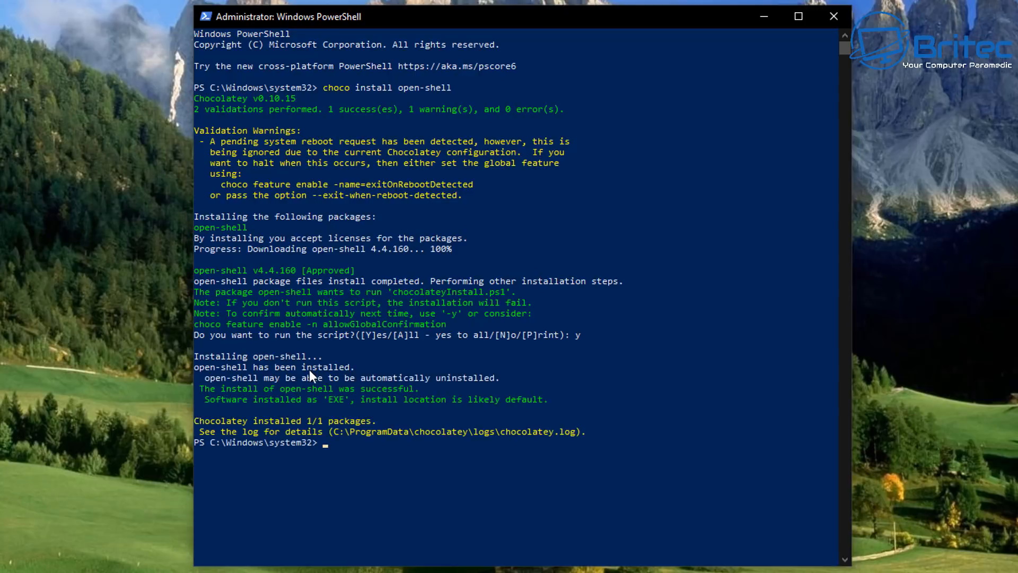
mouse_move(510, 406)
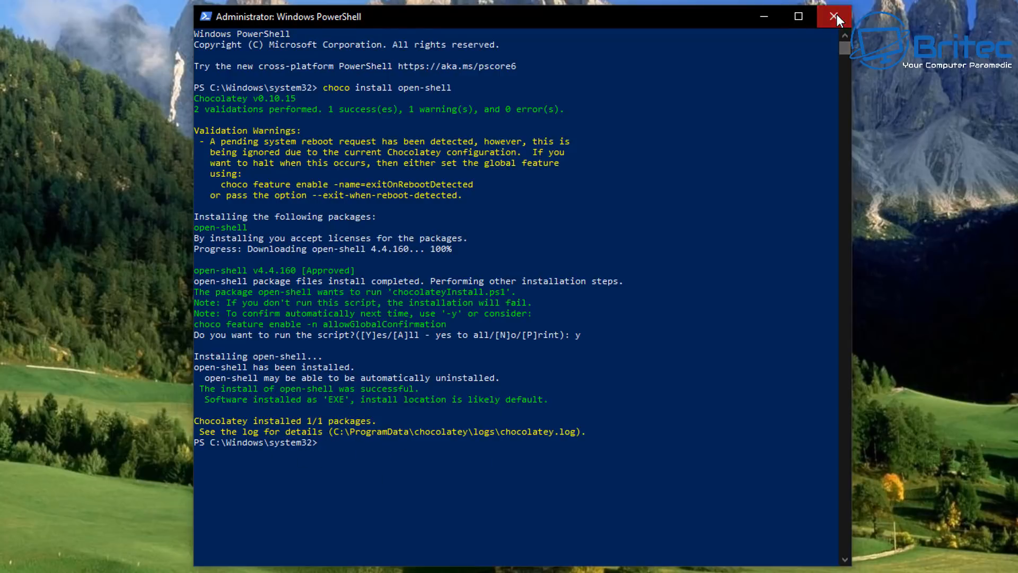
left_click(835, 16)
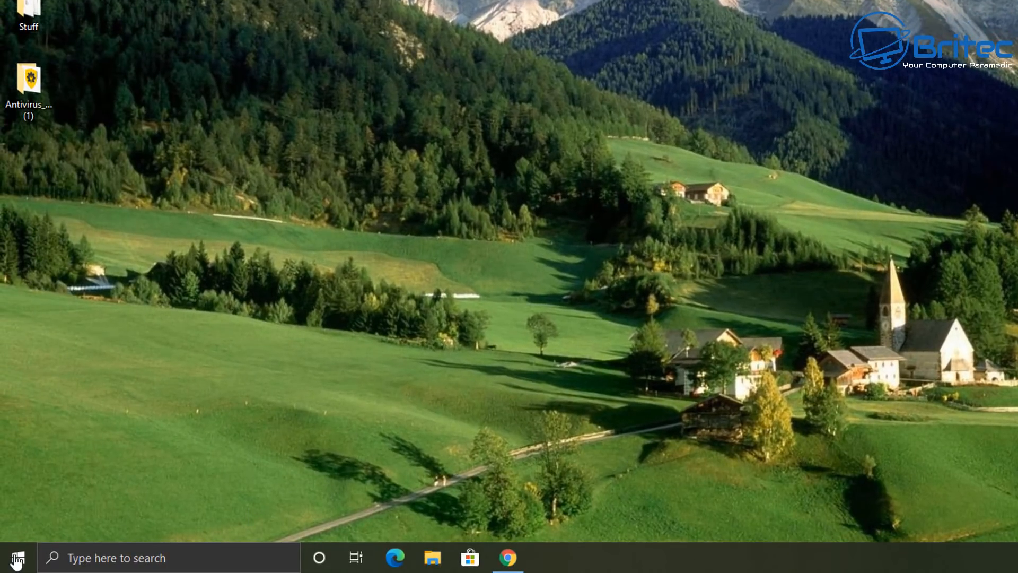
- Open the newly installed Open-Shell classic start menu from the taskbar
left_click(16, 557)
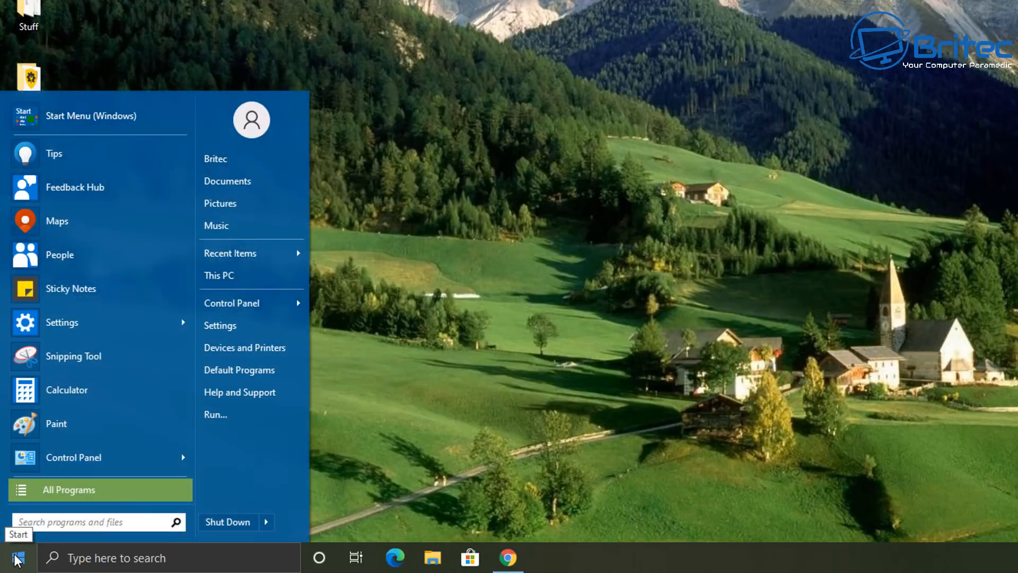
mouse_move(3, 337)
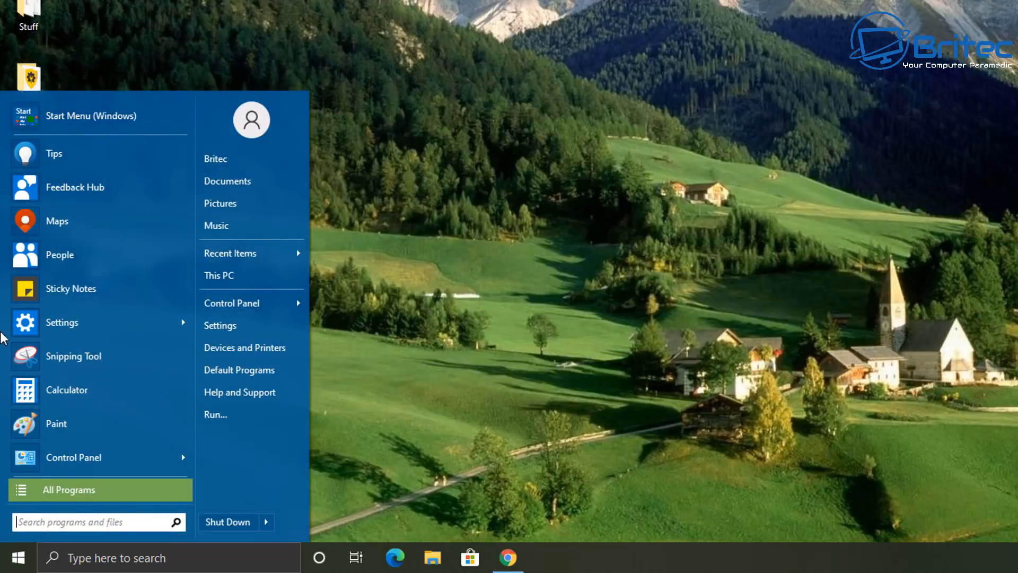
mouse_move(299, 490)
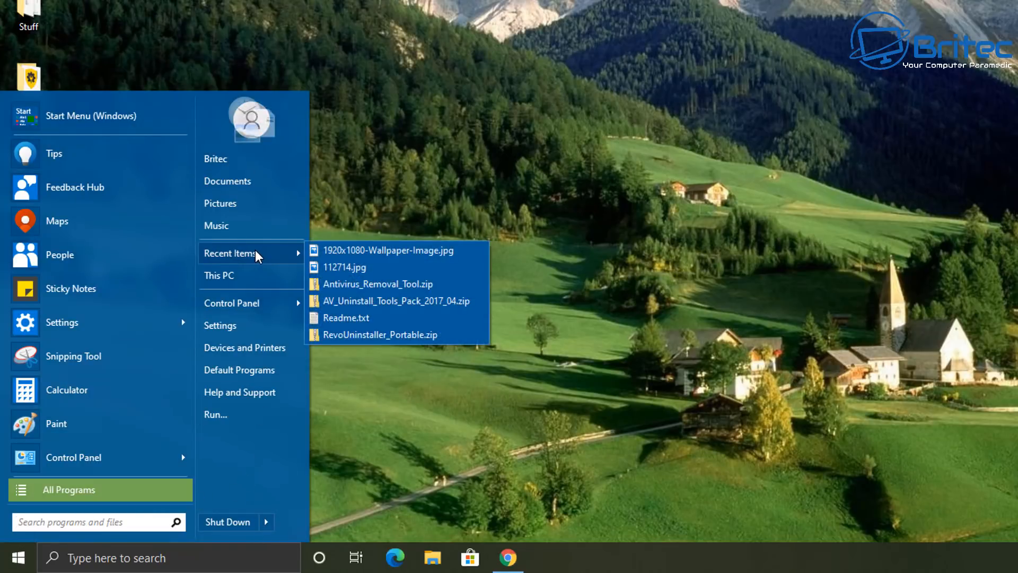
mouse_move(379, 387)
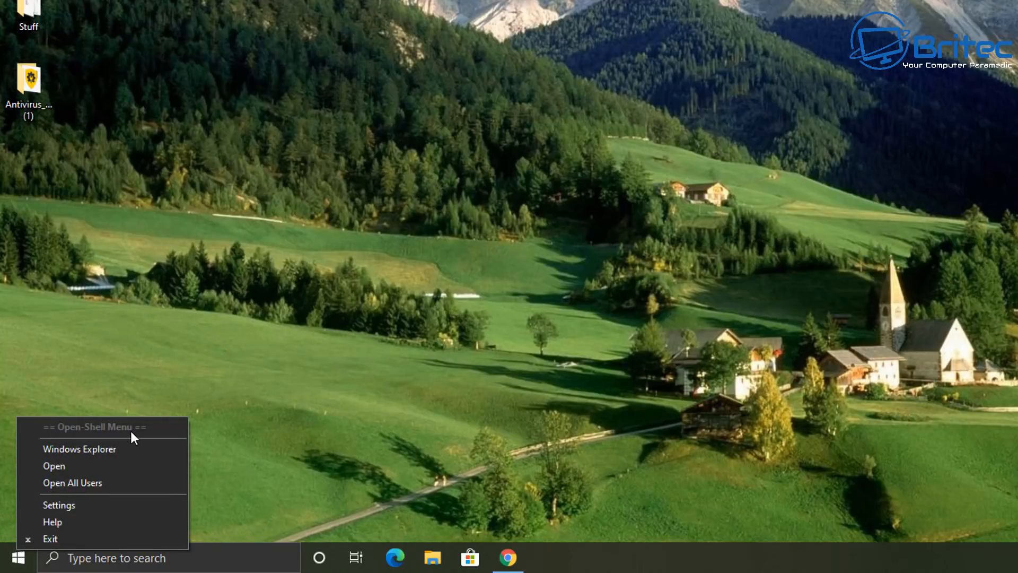
mouse_move(112, 431)
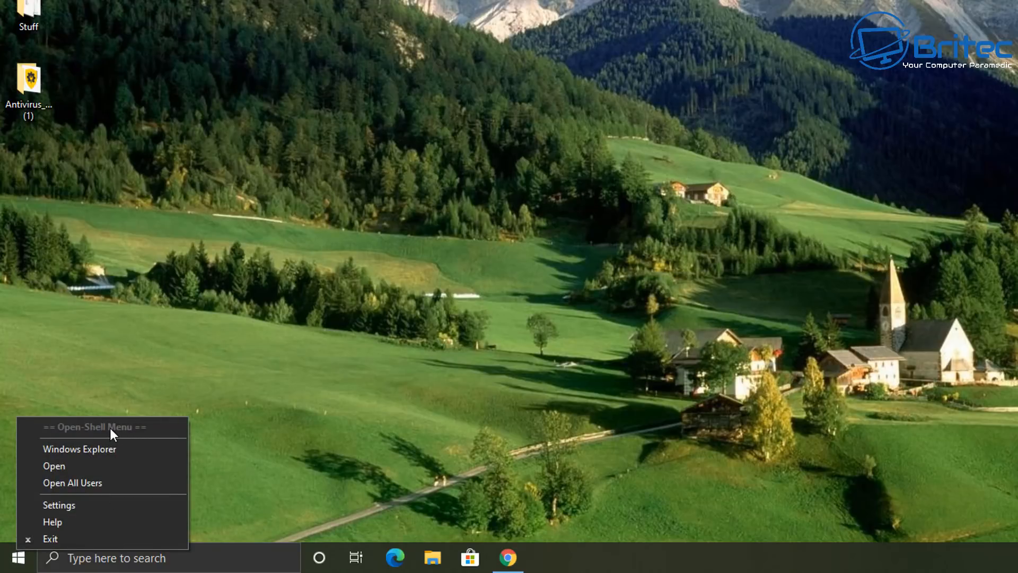
- Browse Open-Shell settings through Basic Settings, Skin and Customize Start Menu
left_click(58, 504)
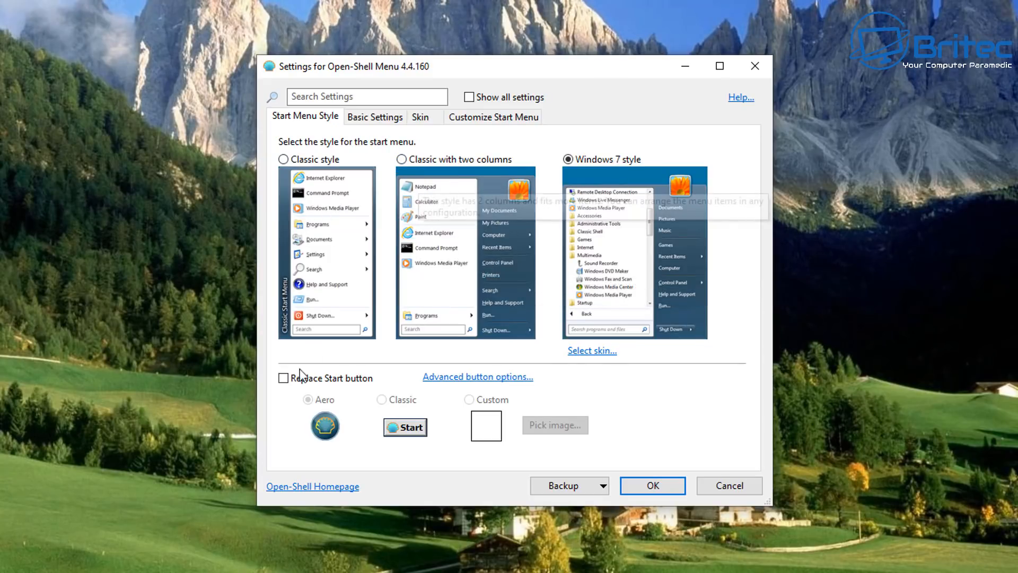
mouse_move(348, 412)
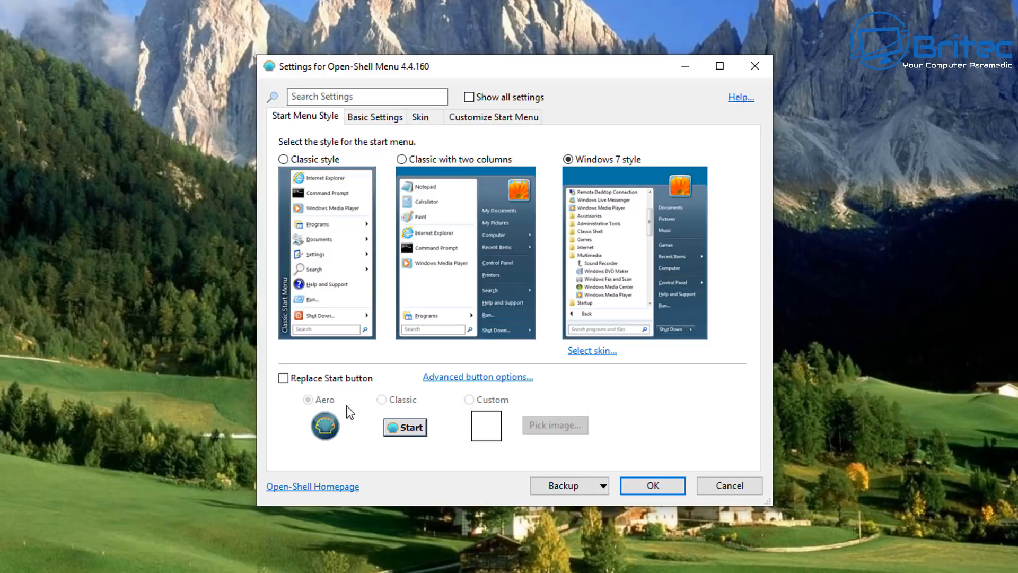
left_click(374, 117)
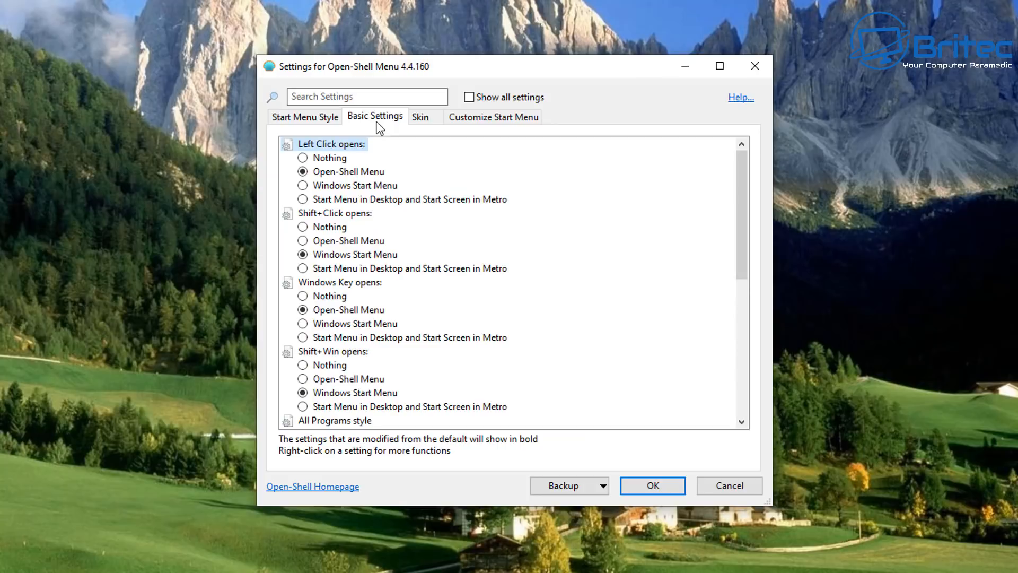
left_click(420, 116)
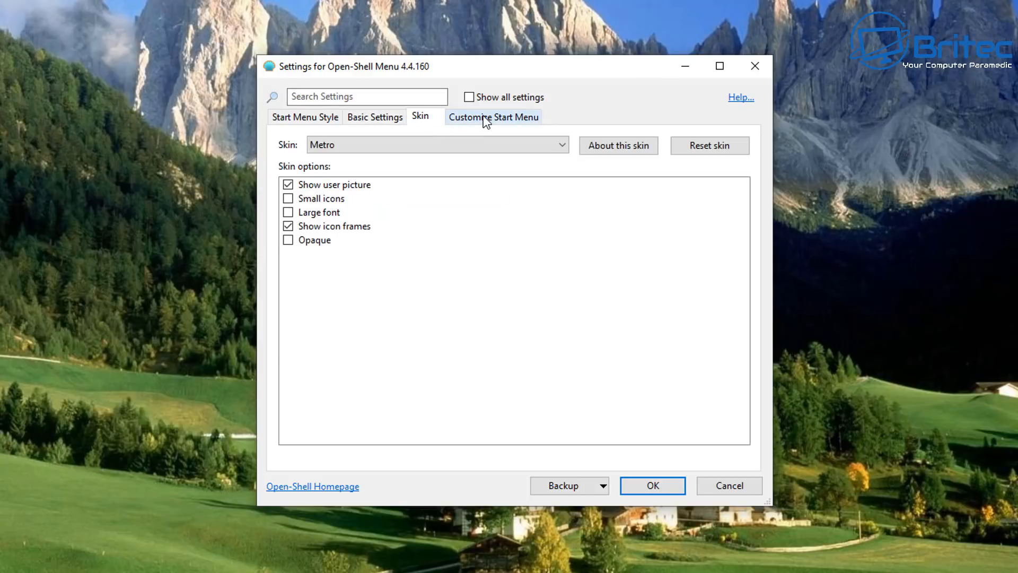
left_click(493, 117)
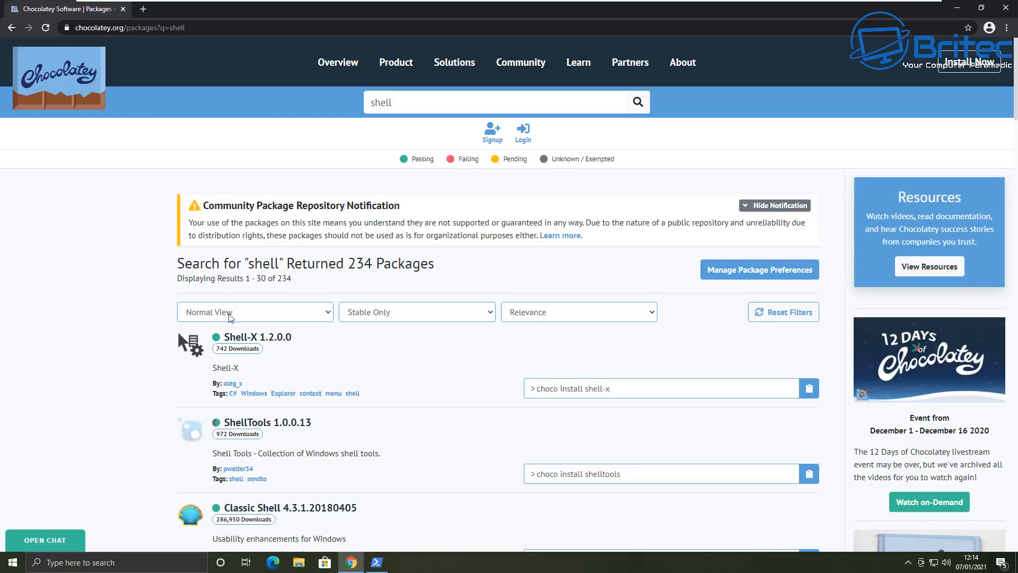
- Sort the shell package search results by Popularity
left_click(415, 311)
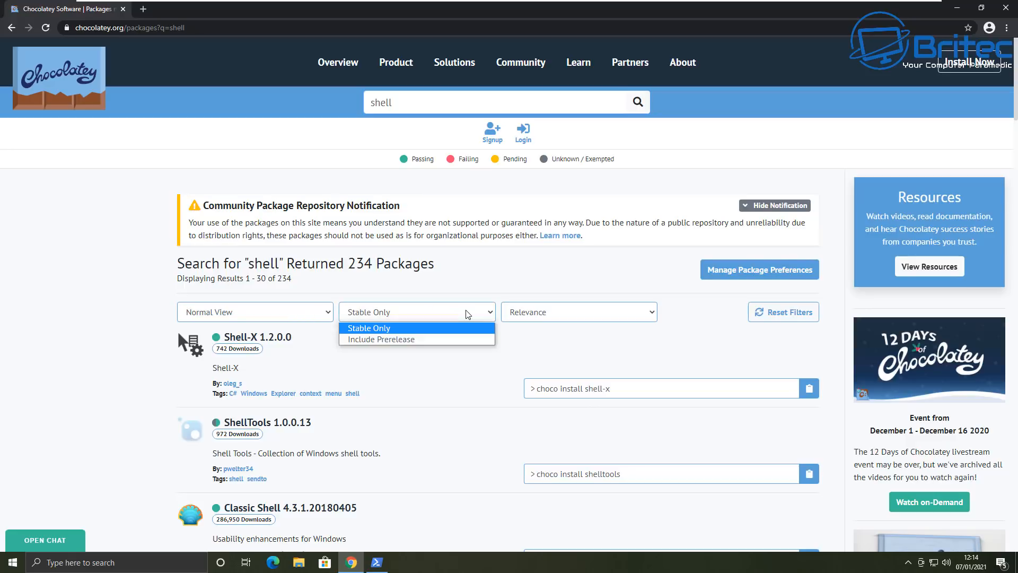
left_click(577, 311)
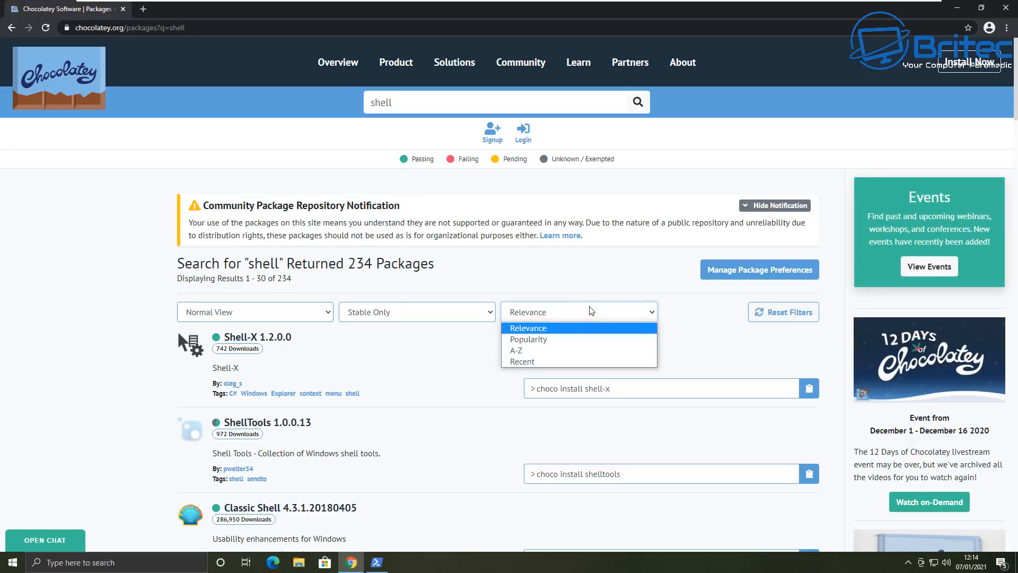
left_click(528, 339)
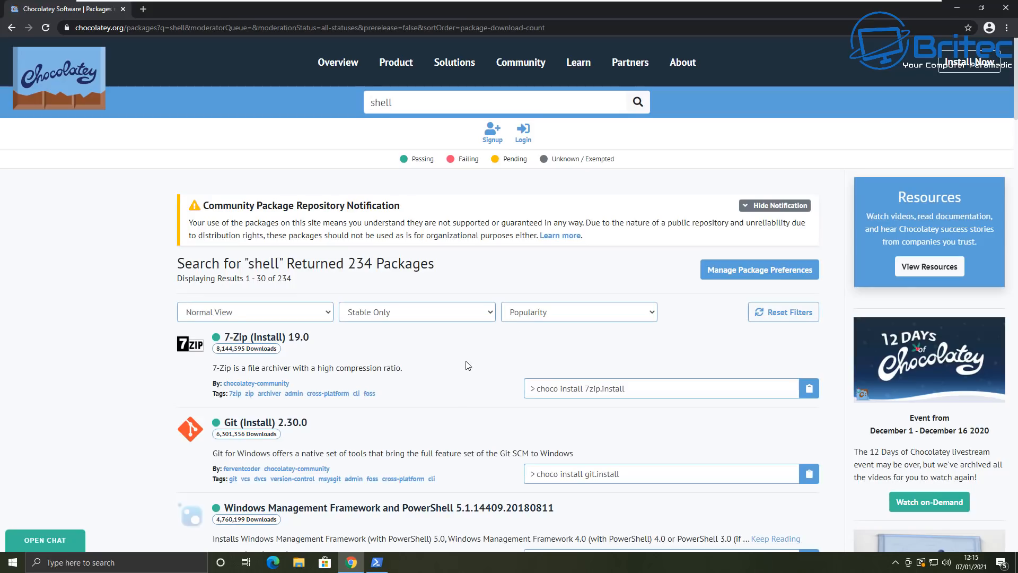
- Scroll down through the most downloaded shell packages
scroll("down", 3)
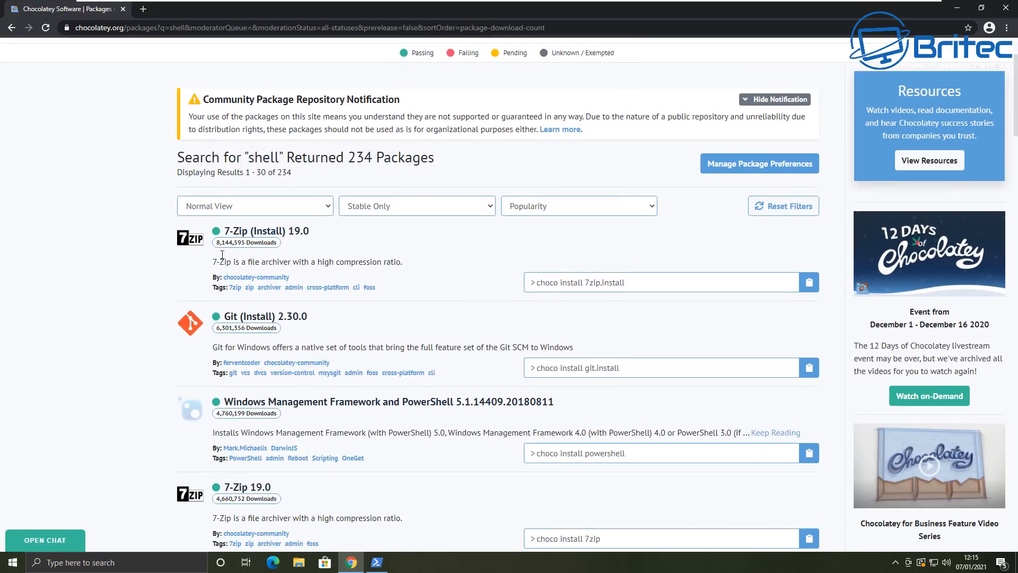
scroll("down", 3)
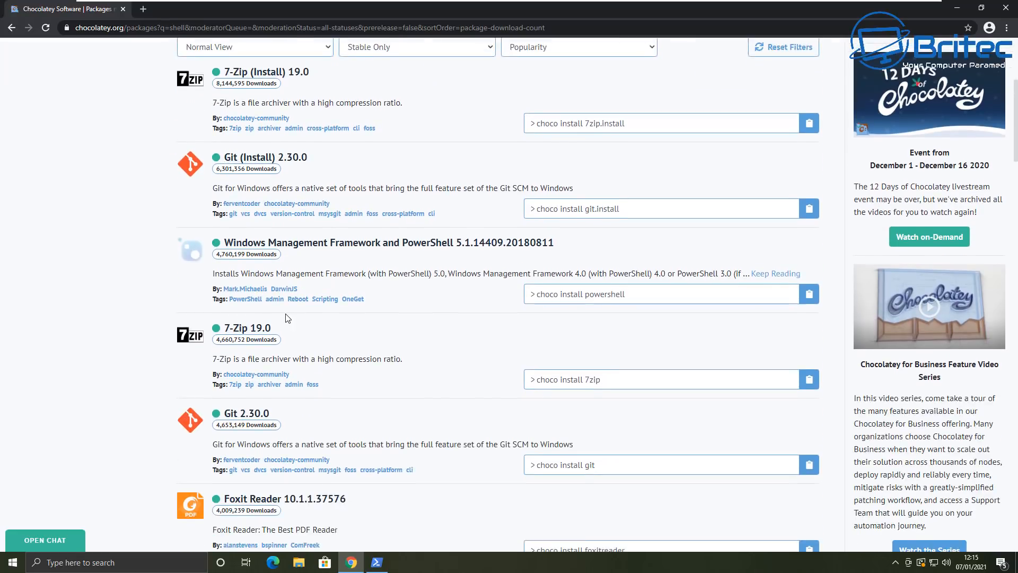
scroll("down", 3)
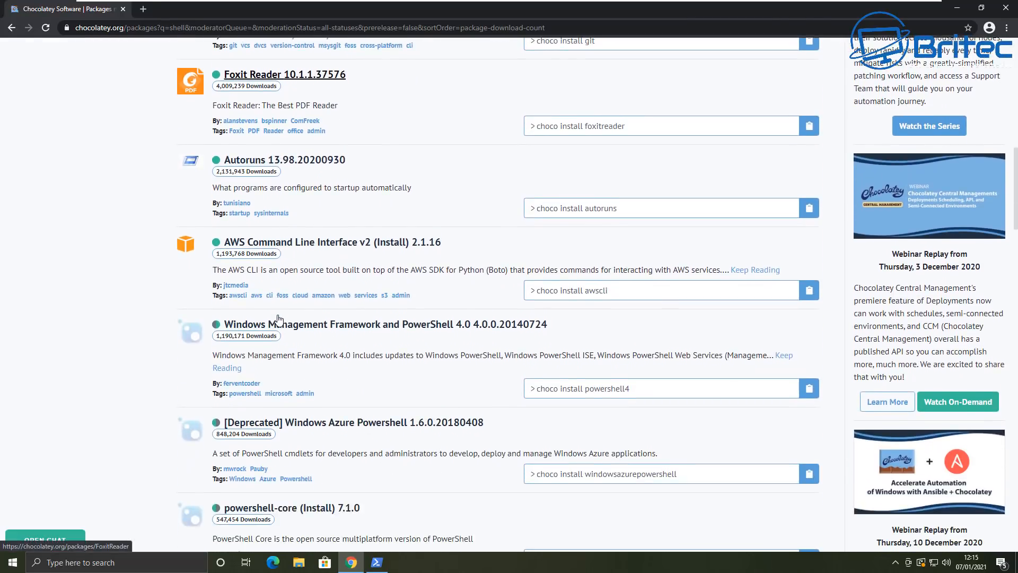
scroll("down", 3)
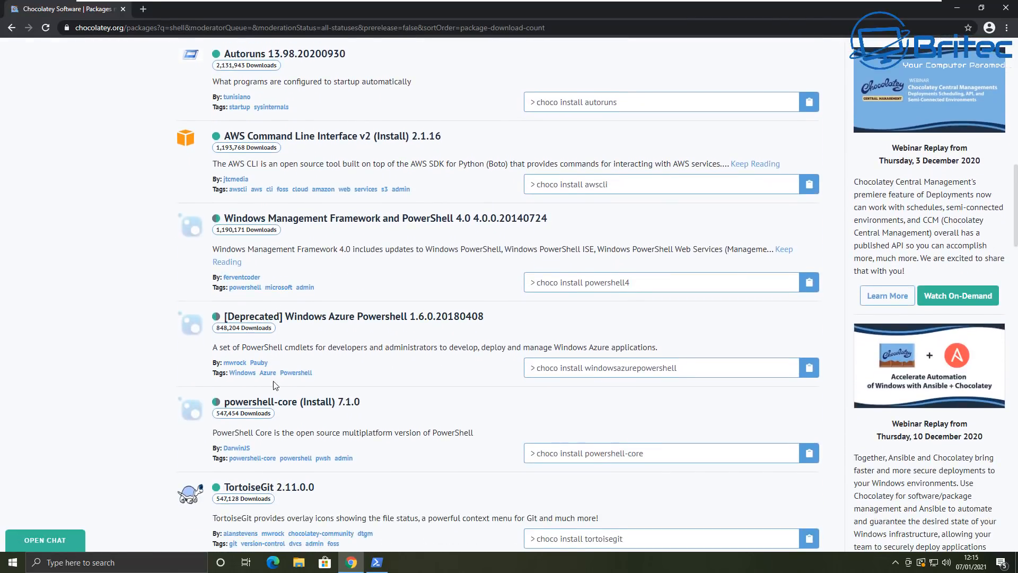
scroll("down", 3)
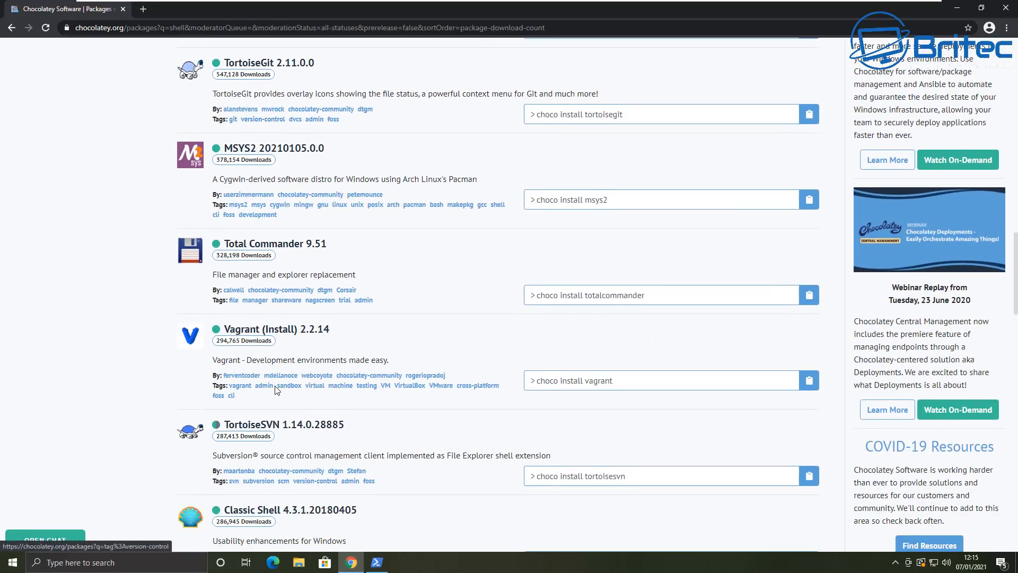
scroll("down", 3)
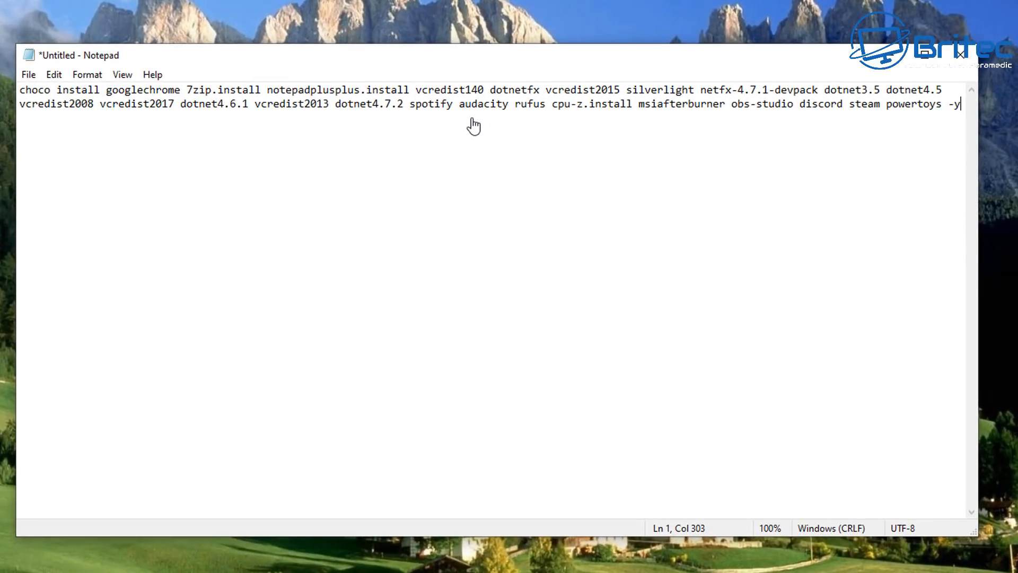
mouse_move(963, 107)
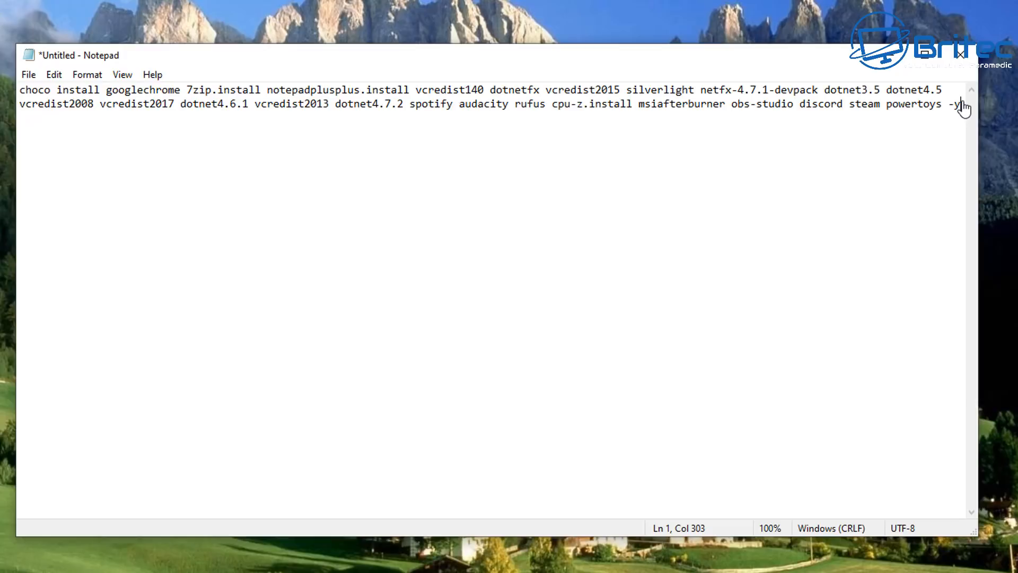
key("ctrl+a")
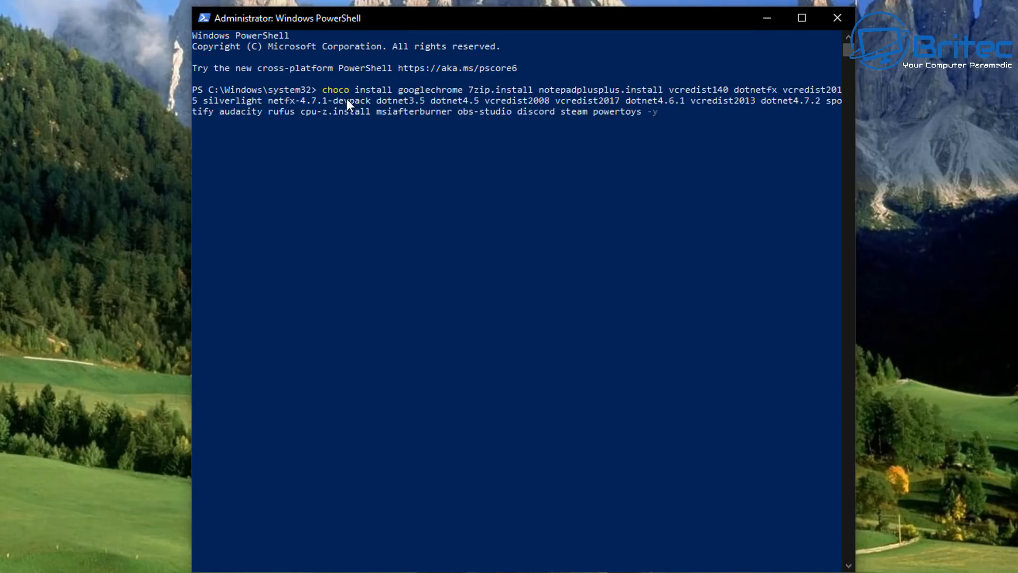
mouse_move(647, 117)
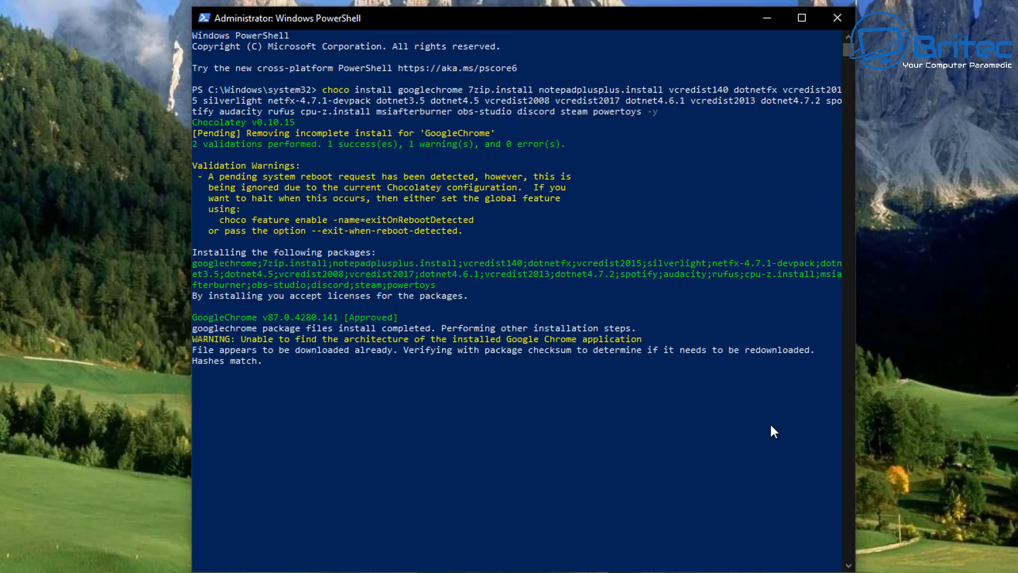
mouse_move(846, 454)
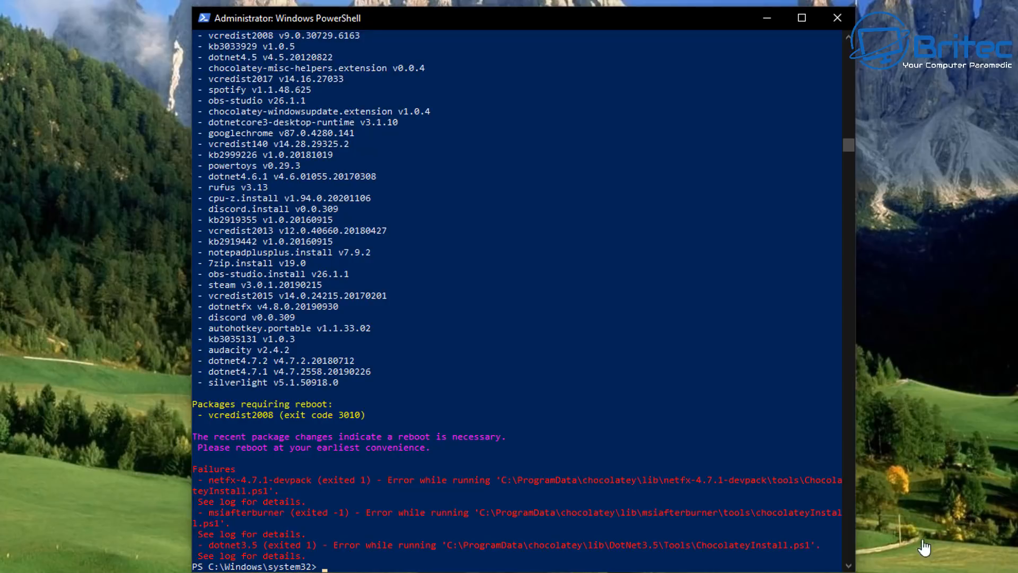
- Close the PowerShell console after the multi-package choco install finishes
left_click(836, 18)
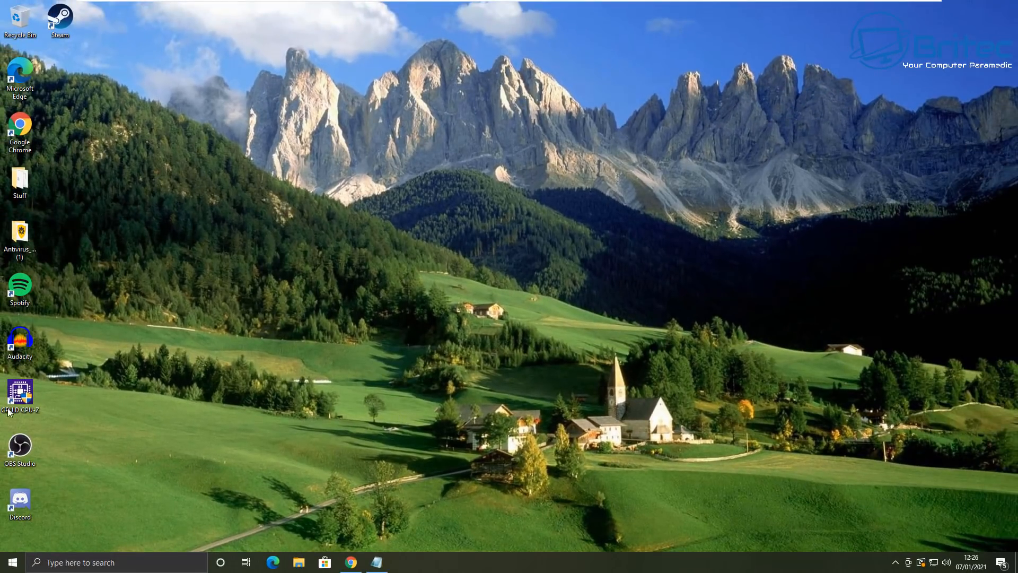
mouse_move(208, 508)
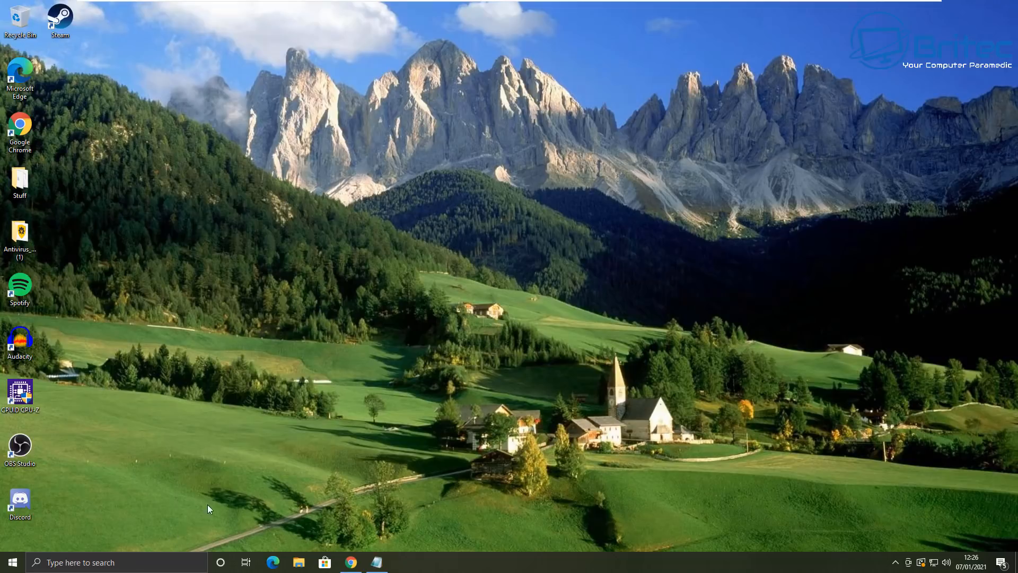
- Launch Windows PowerShell as administrator from the taskbar search for 'power'
left_click(10, 562)
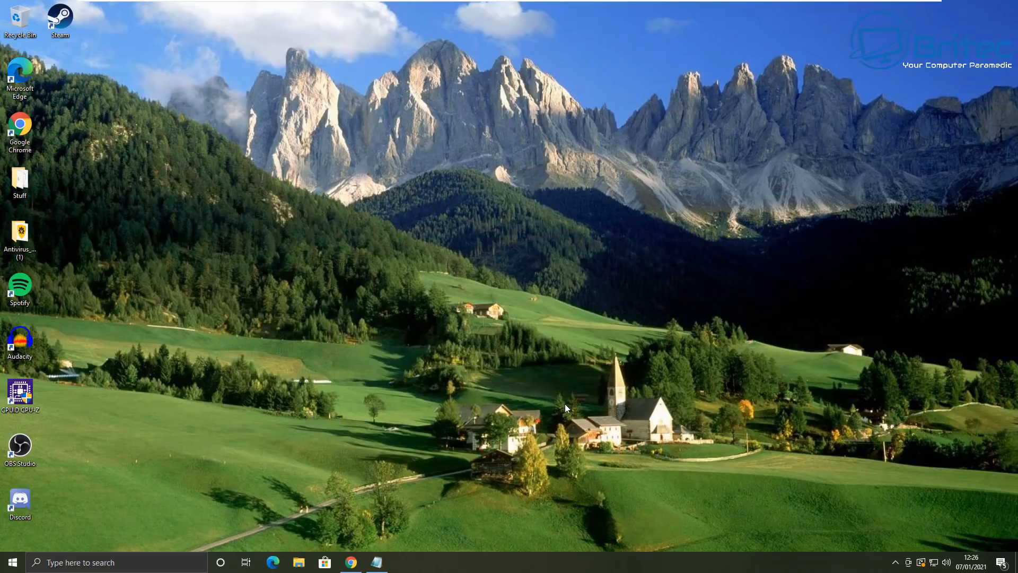
mouse_move(895, 460)
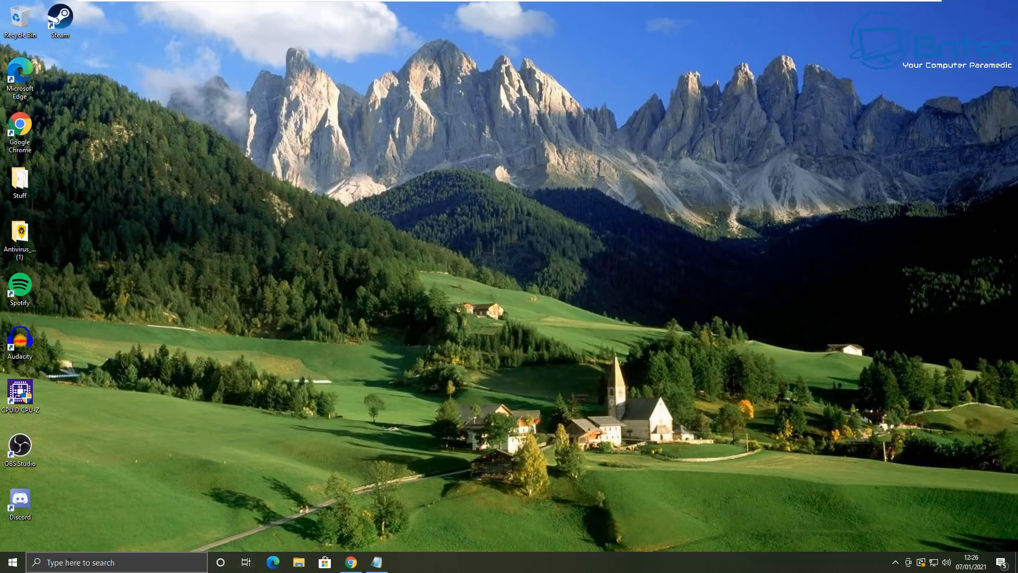
type("power")
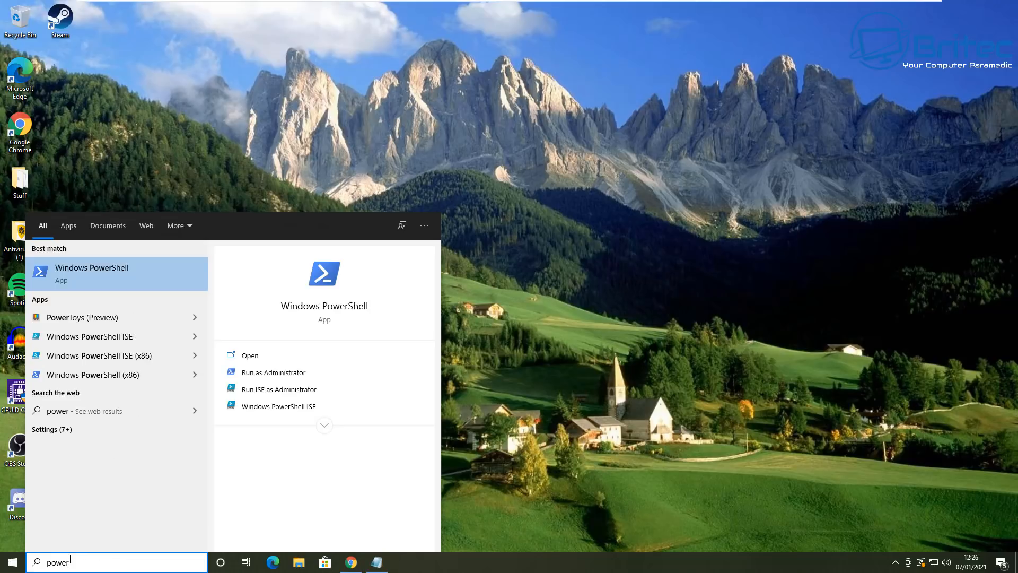
mouse_move(274, 372)
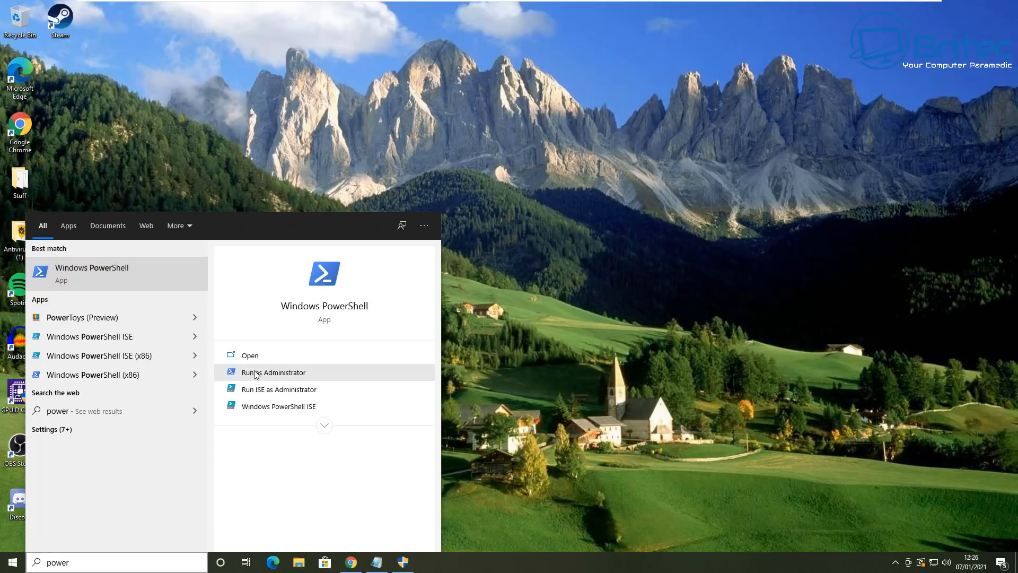
left_click(273, 372)
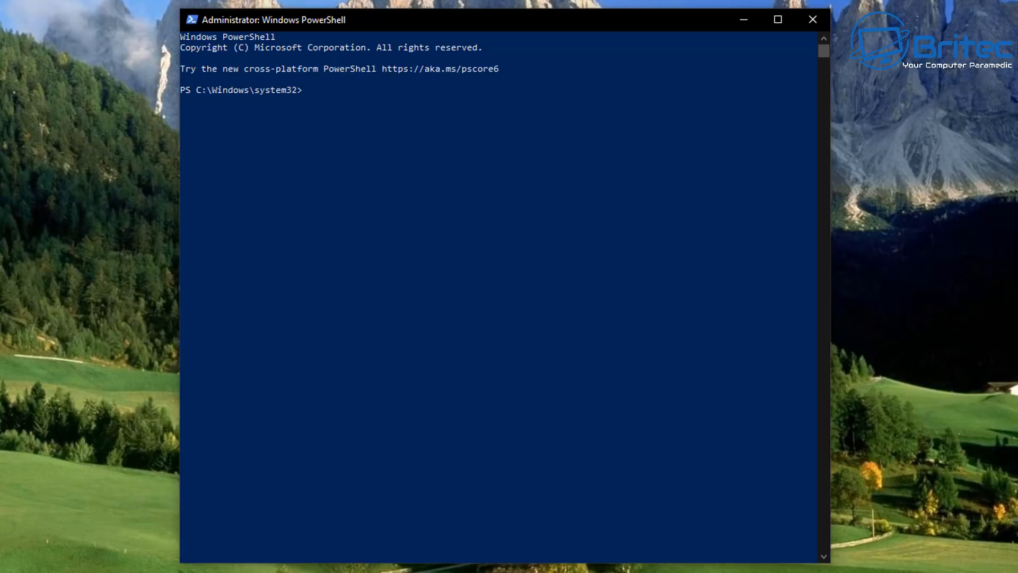
- Run 'choco upgrade all -y' (0/37 upgraded), then enter 'choco uninstall spotify -y'
type("choco upgrade all -y")
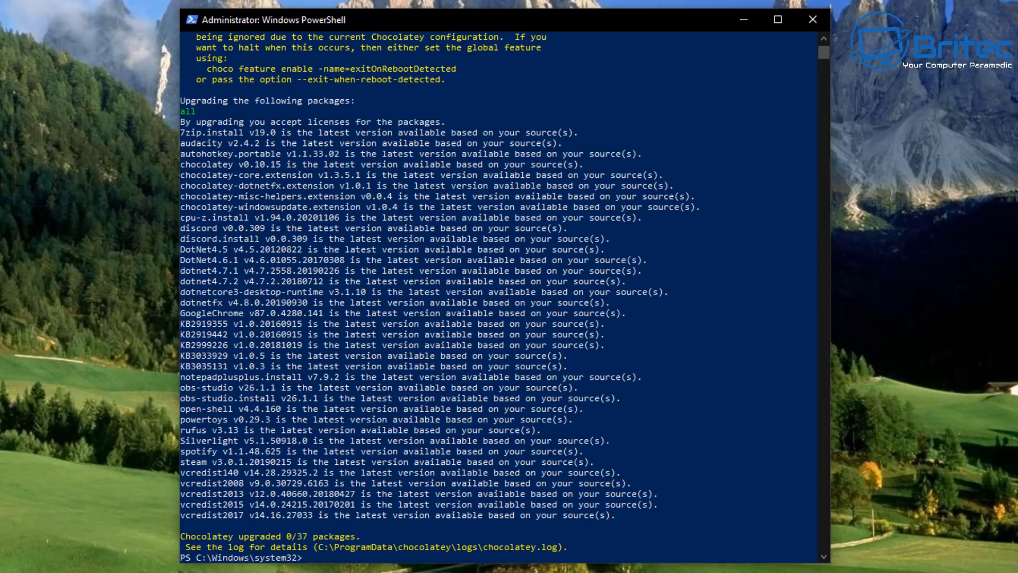
type("choco uninstall spotify -y")
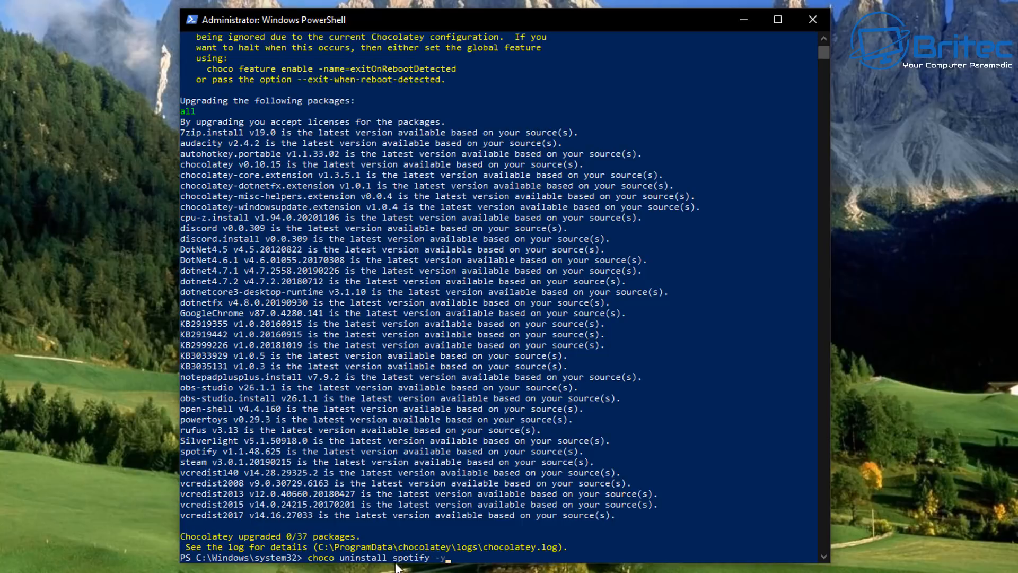
mouse_move(500, 565)
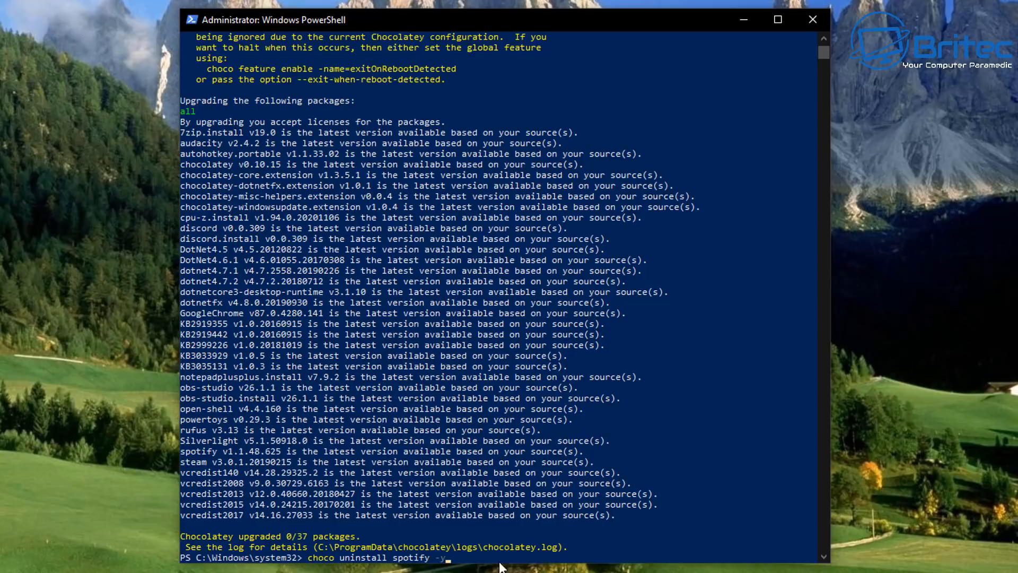
- Move the PowerShell window aside so the desktop shortcuts are visible during the Spotify uninstall
left_click_drag(493, 19, 584, 30)
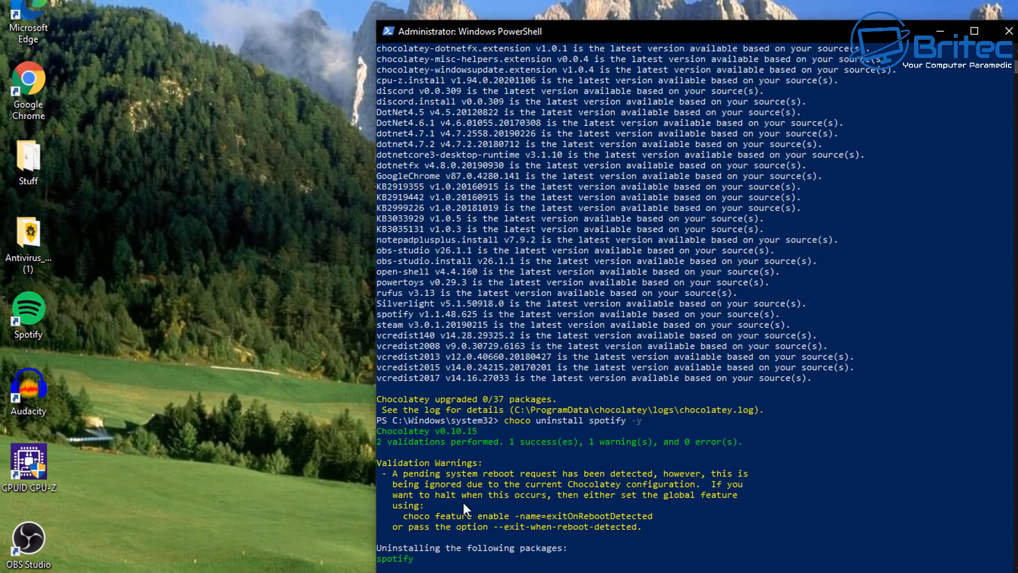
mouse_move(253, 534)
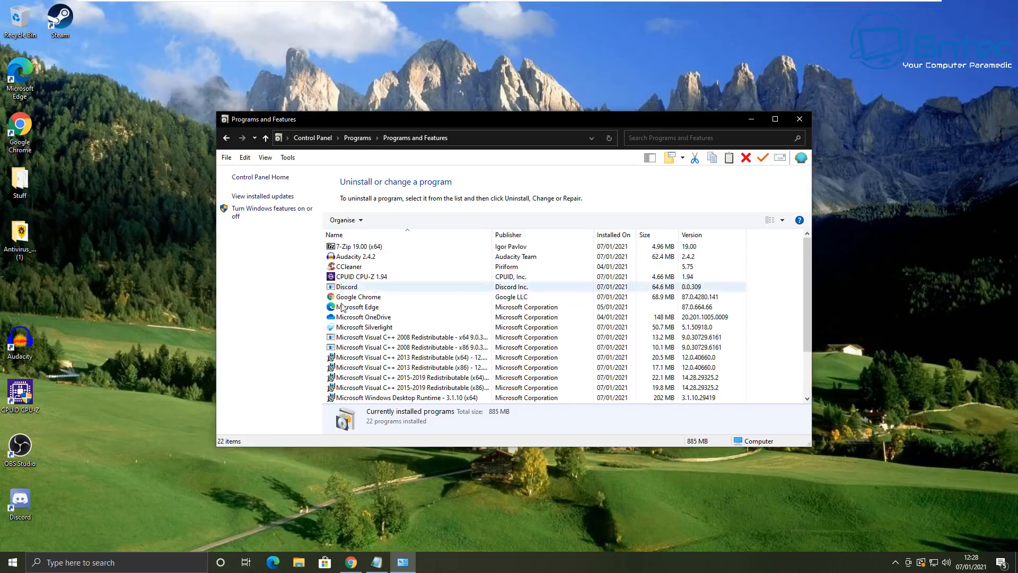
- Select Audacity in the 22-program installed list, then close Programs and Features
left_click(354, 257)
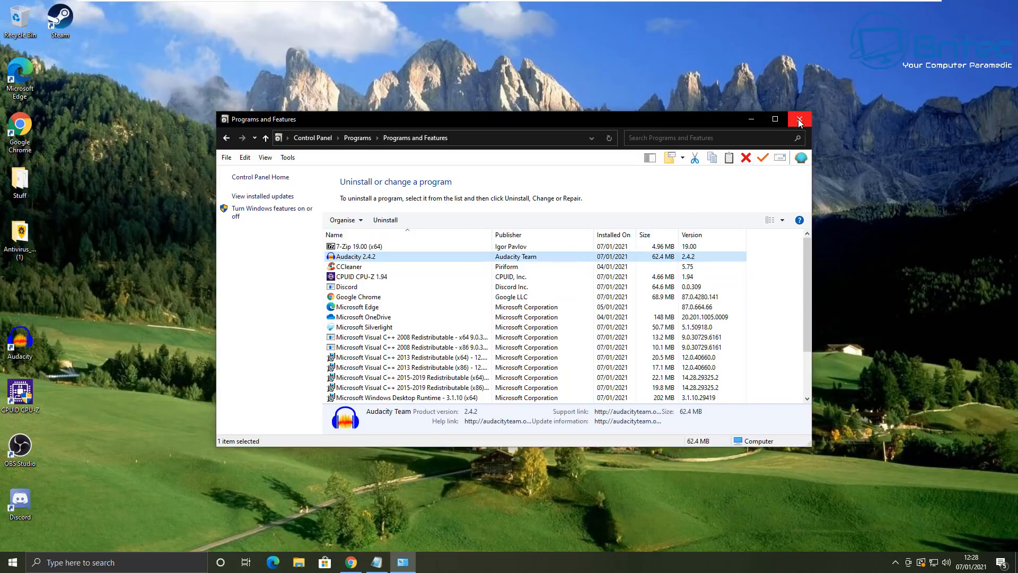
left_click(800, 118)
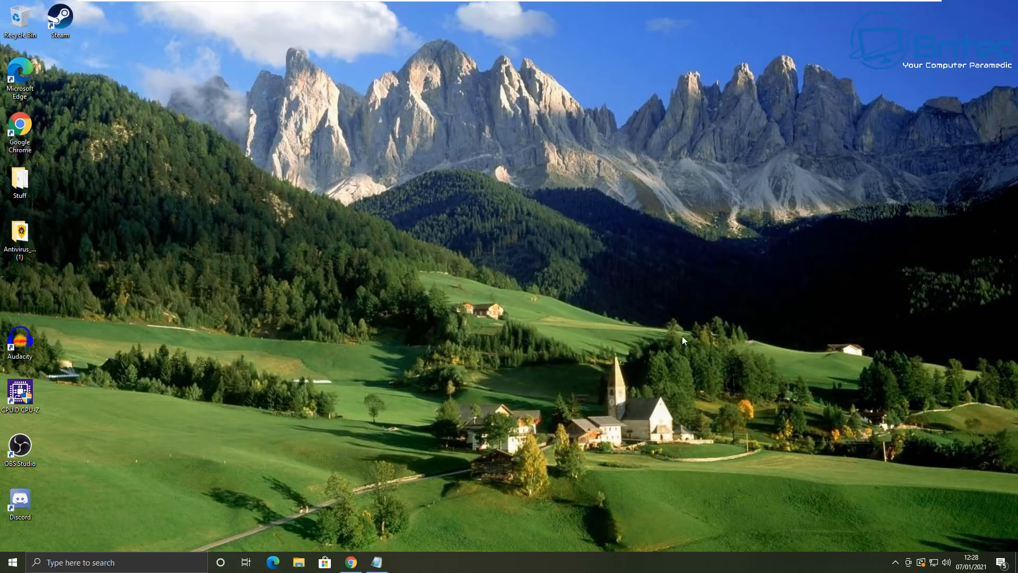